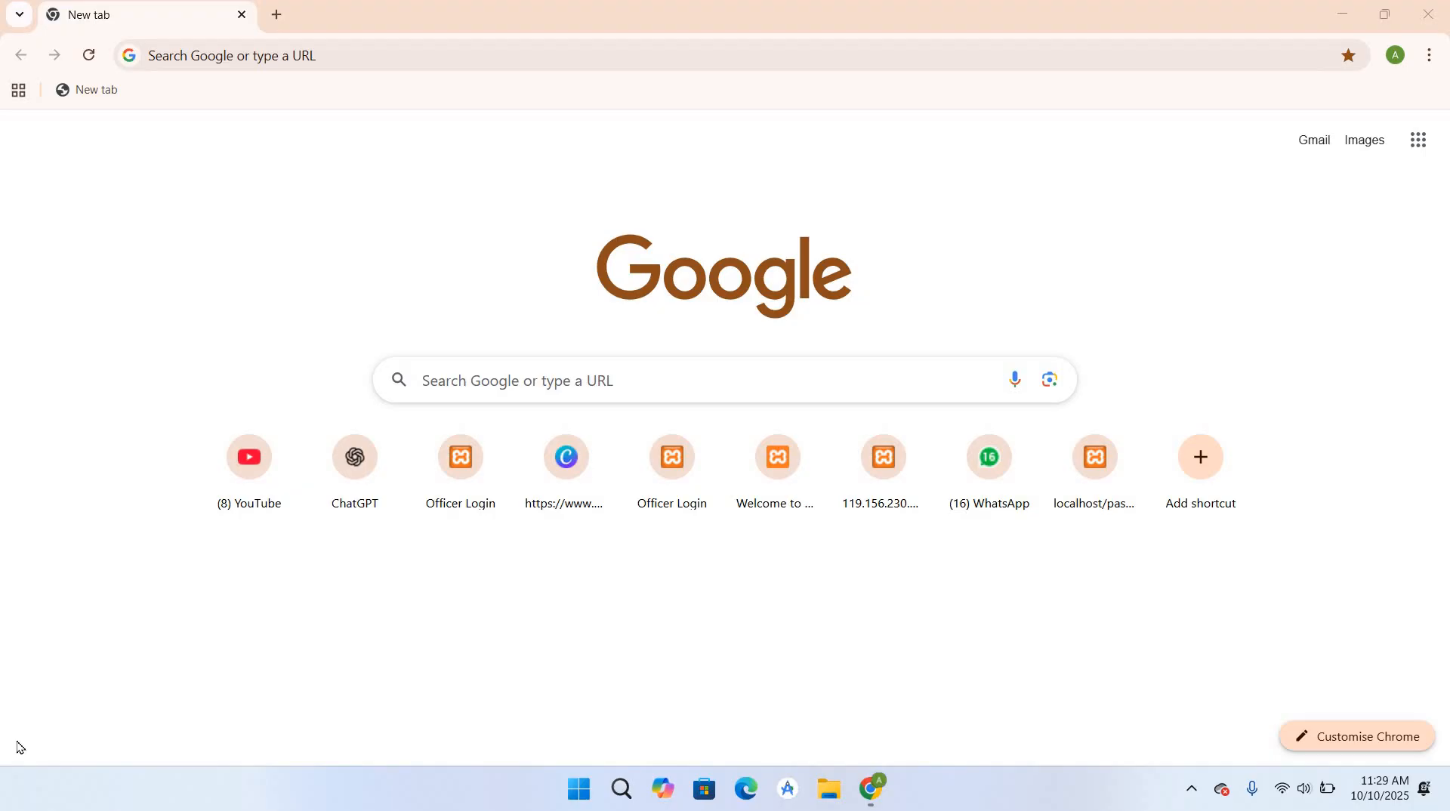
{"action": "mouse_move", "coordinate": [282, 781]}
{"action": "type", "text": "s"}
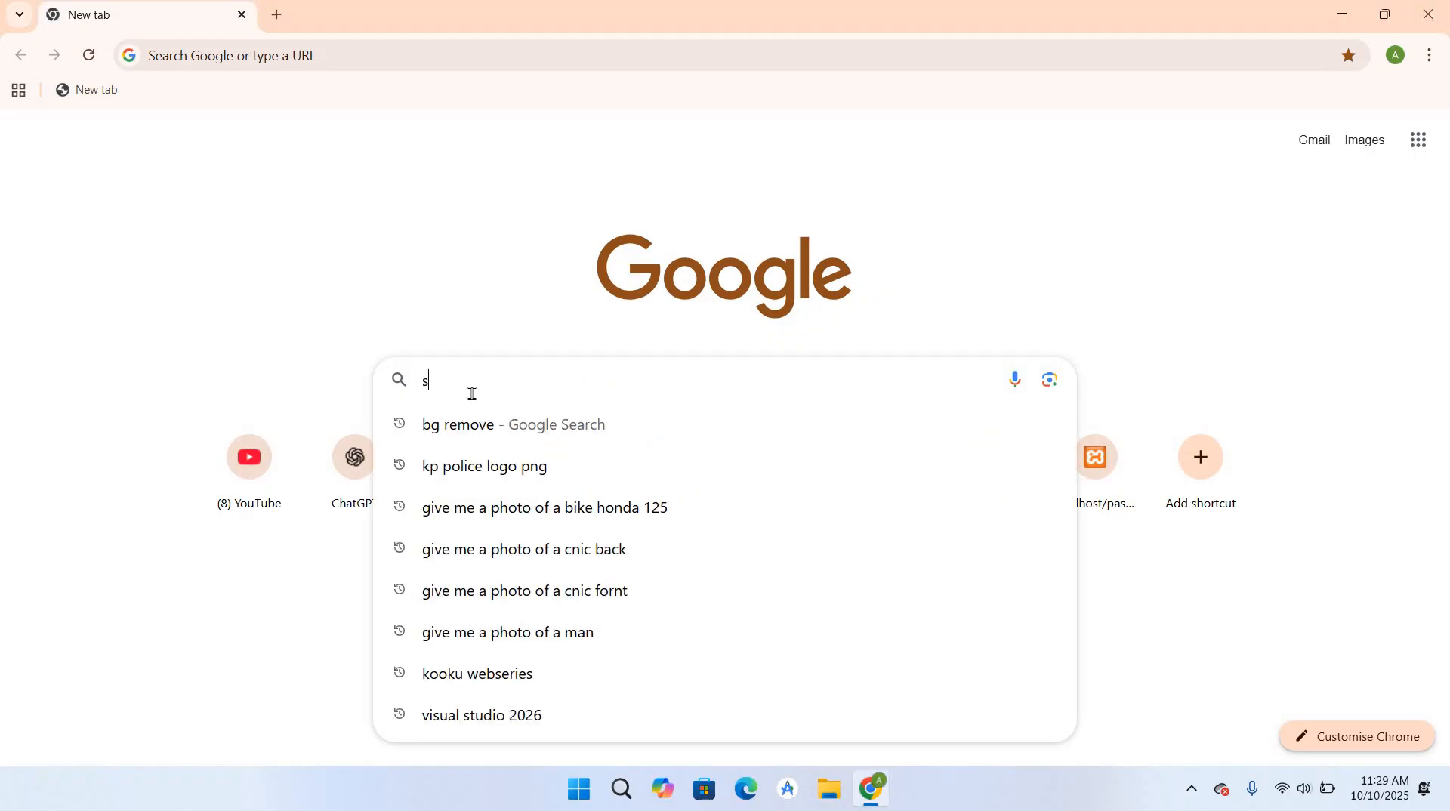
- Search Google for "sql server" to find Microsoft's SQL Server Downloads page
{"action": "type", "text": "ql server"}
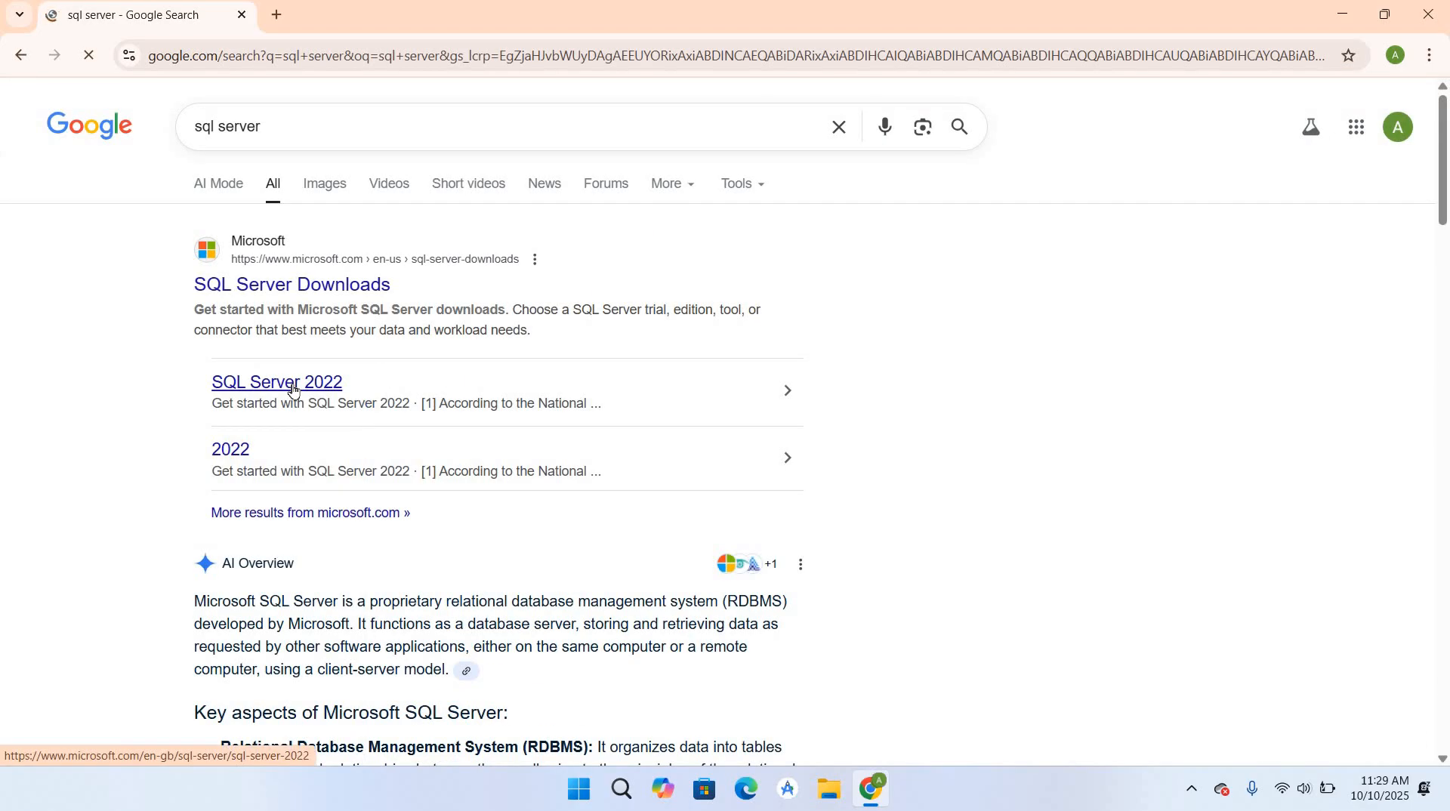
- Download the SQL Server 2022 Developer installer SQL2022-SSEI-Dev.exe from Microsoft's downloads page
{"action": "left_click", "coordinate": [275, 382]}
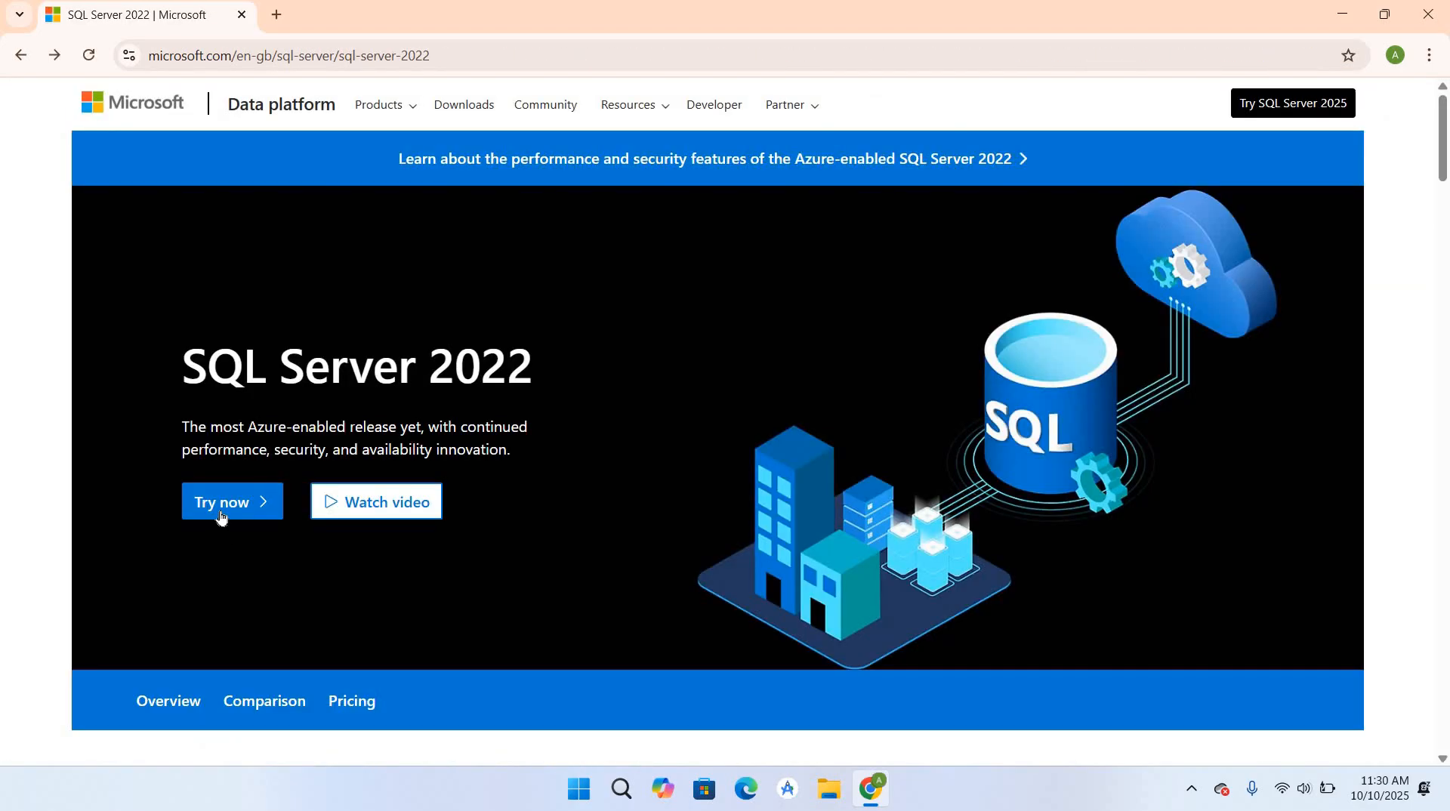
{"action": "left_click", "coordinate": [220, 501]}
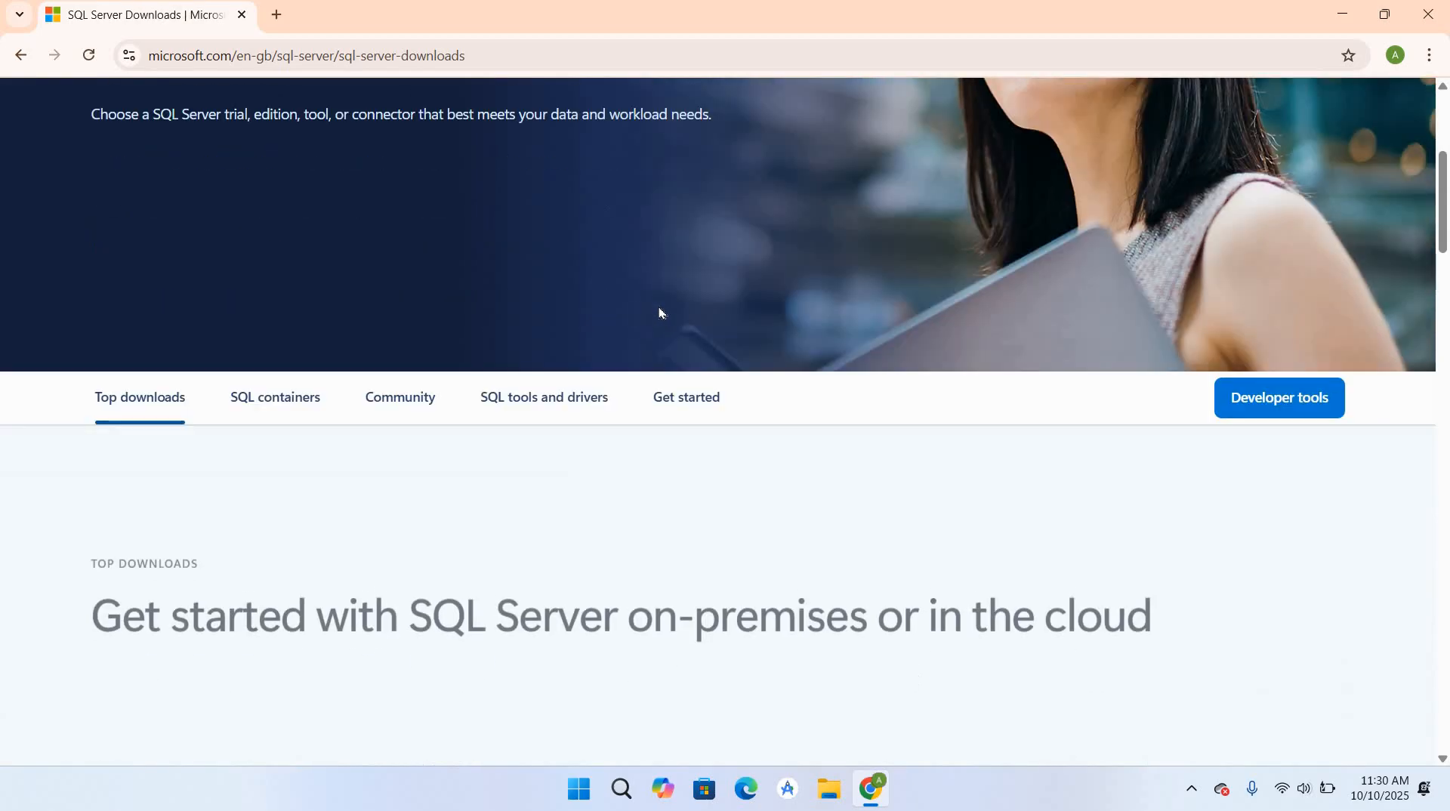
{"action": "scroll", "scroll_direction": "down", "scroll_amount": 3}
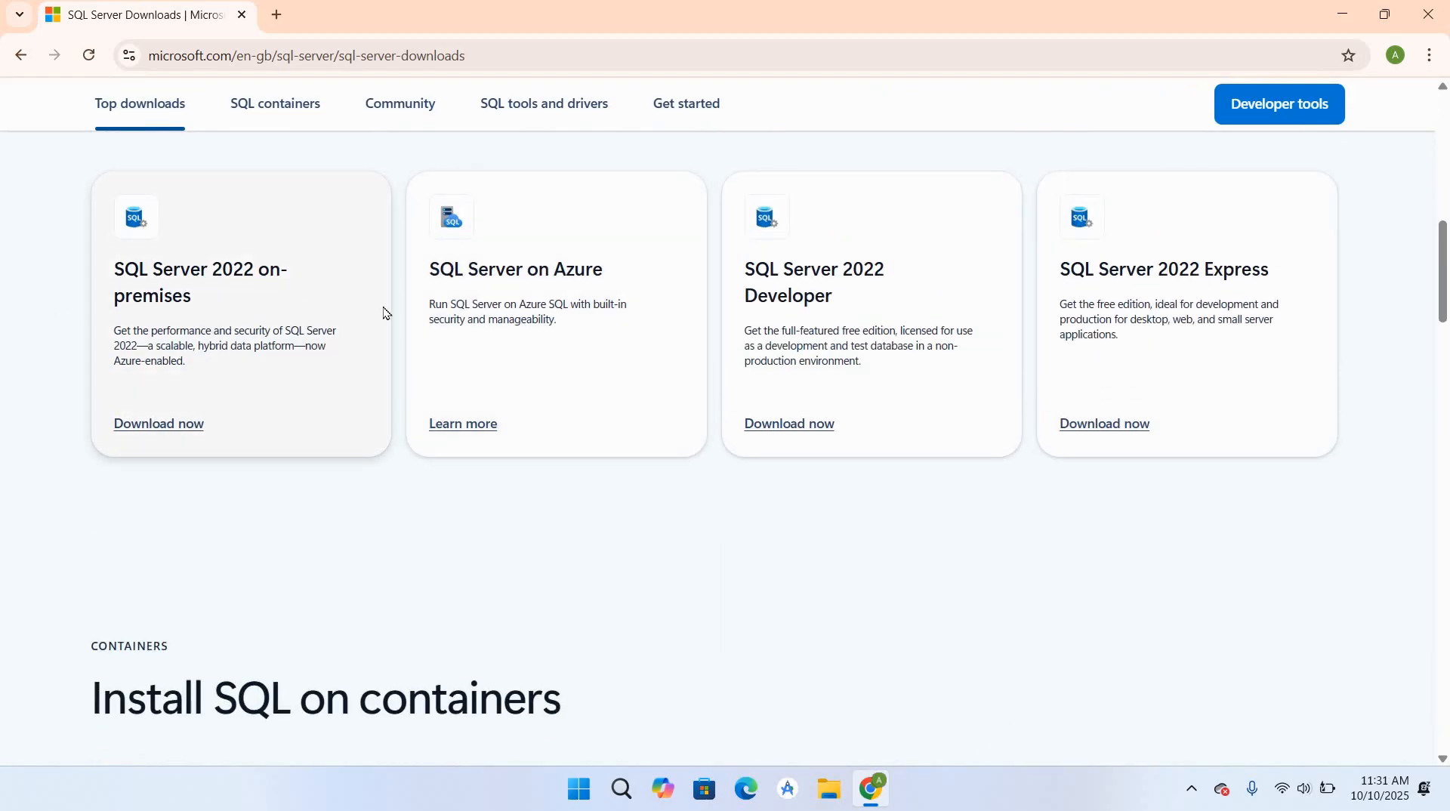
{"action": "mouse_move", "coordinate": [836, 327]}
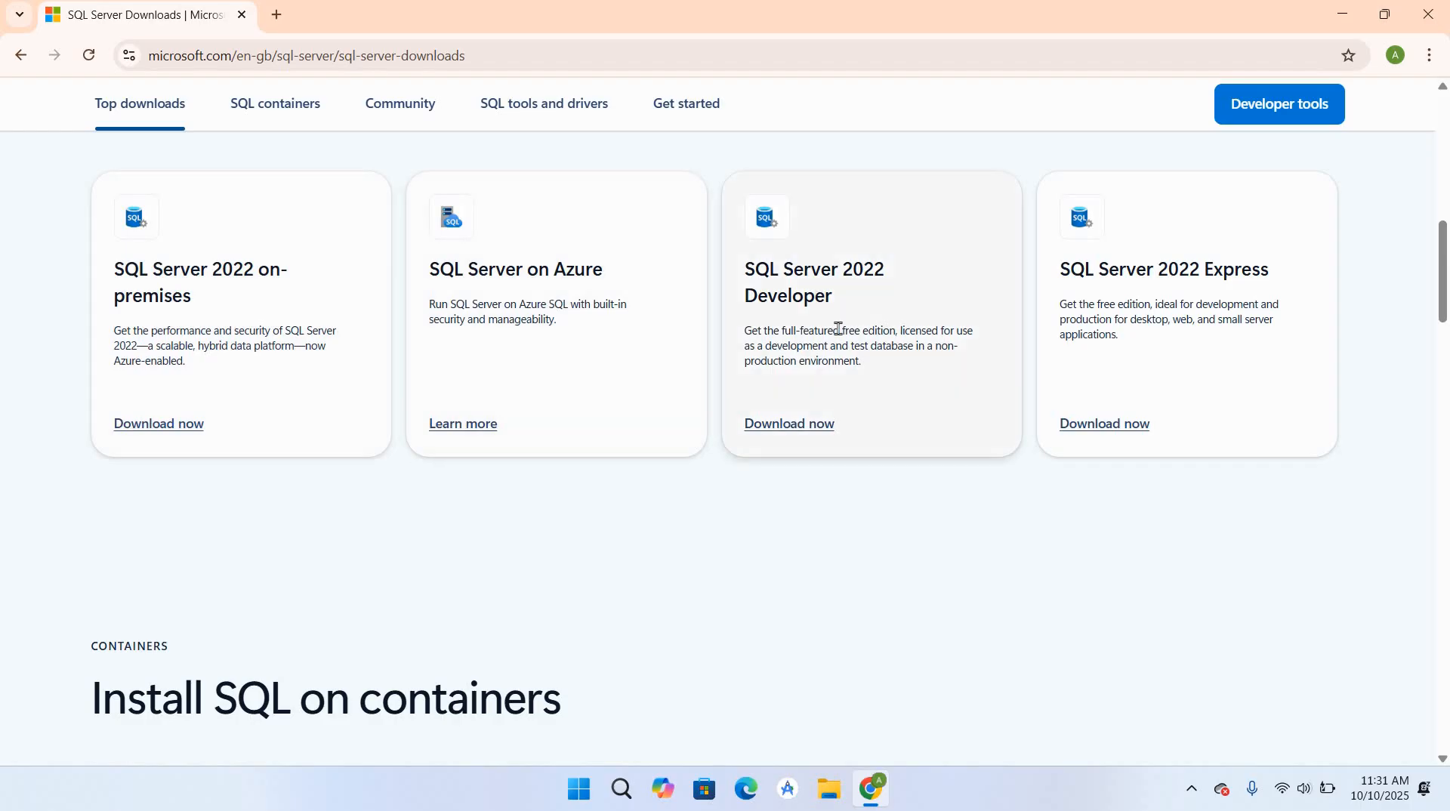
{"action": "mouse_move", "coordinate": [1237, 300]}
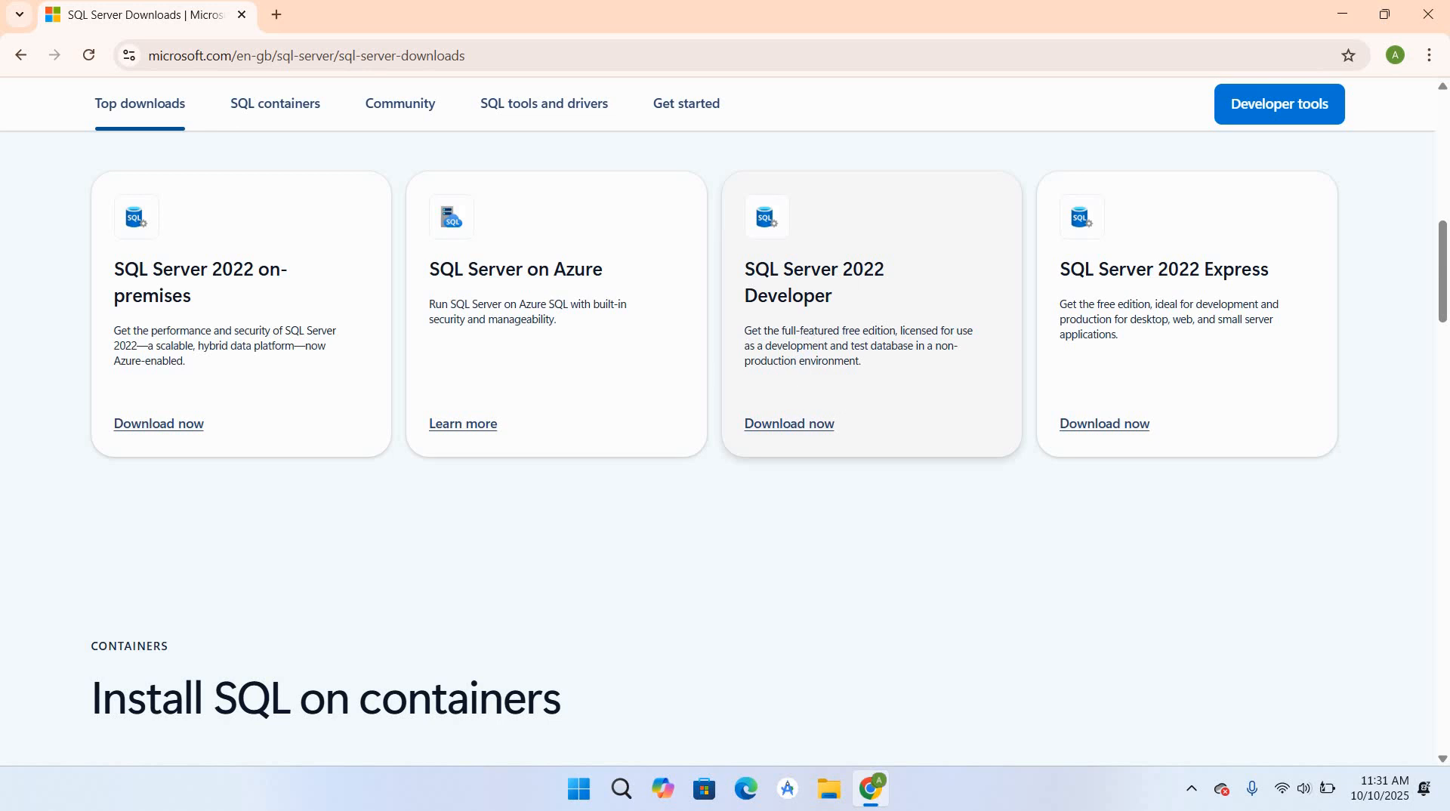
{"action": "left_click", "coordinate": [789, 423]}
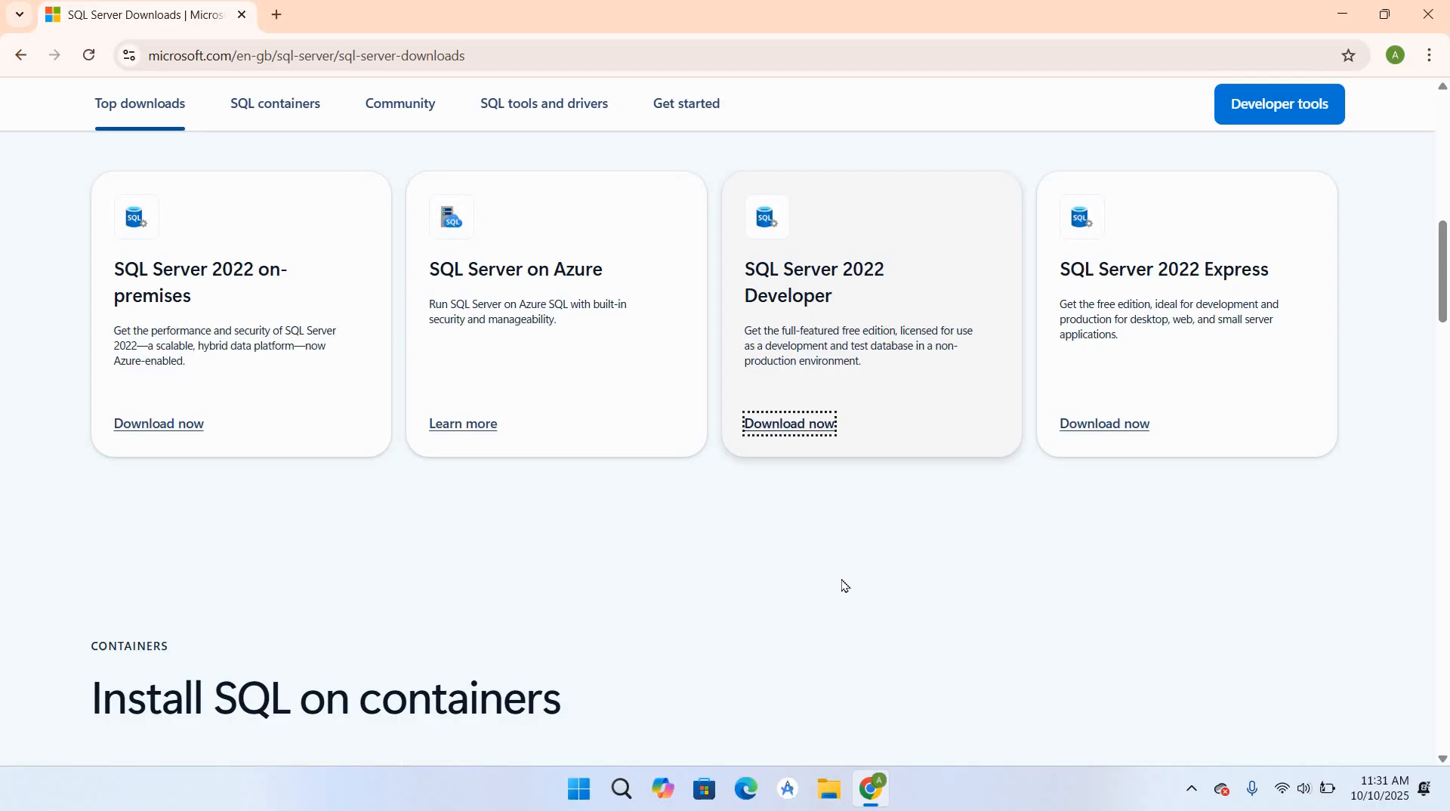
{"action": "left_click", "coordinate": [788, 423]}
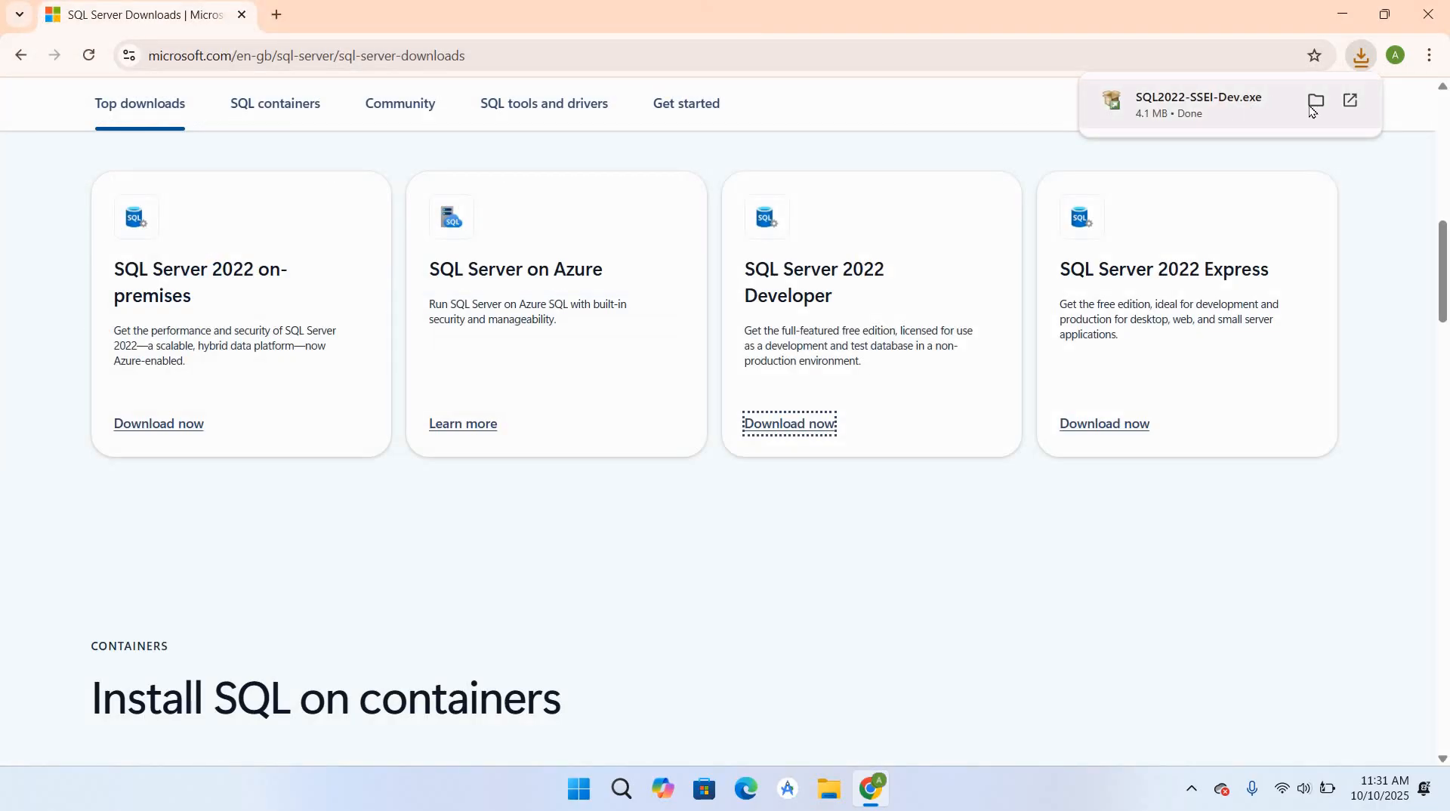
- Launch SQL2022-SSEI-Dev.exe from the Downloads folder
{"action": "right_click", "coordinate": [421, 315]}
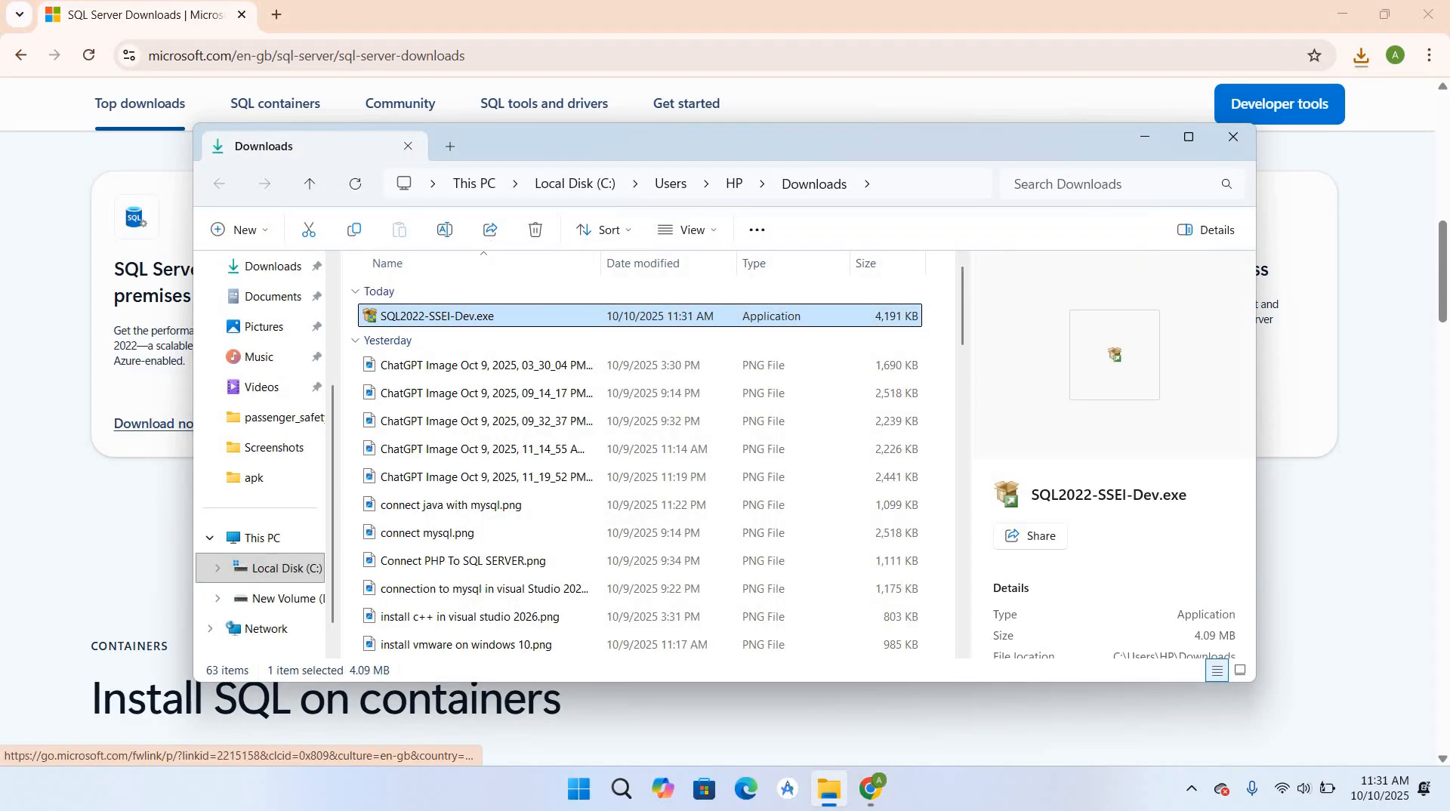
{"action": "double_click", "coordinate": [435, 316]}
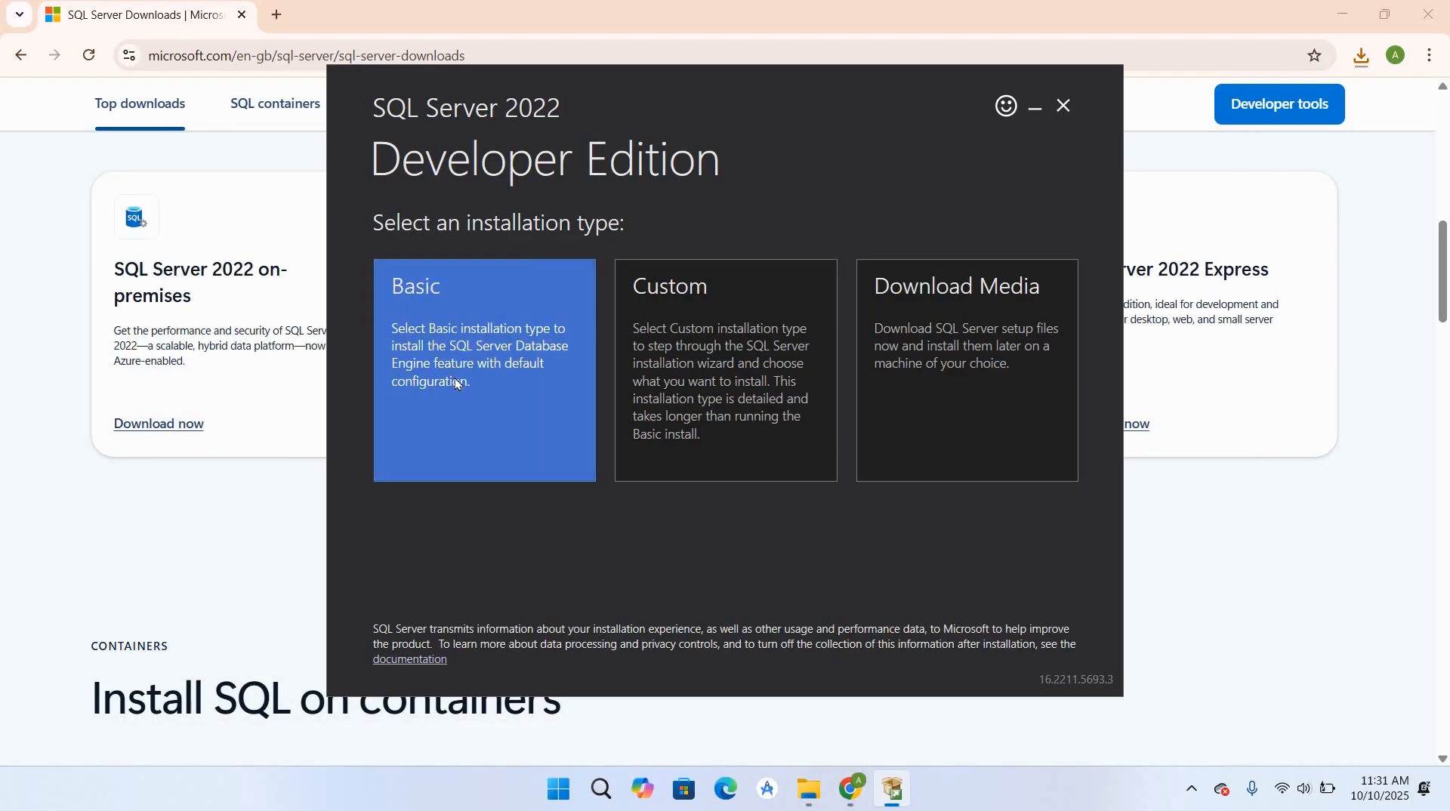
- Choose the Basic installation type and accept the license terms
{"action": "left_click", "coordinate": [484, 370]}
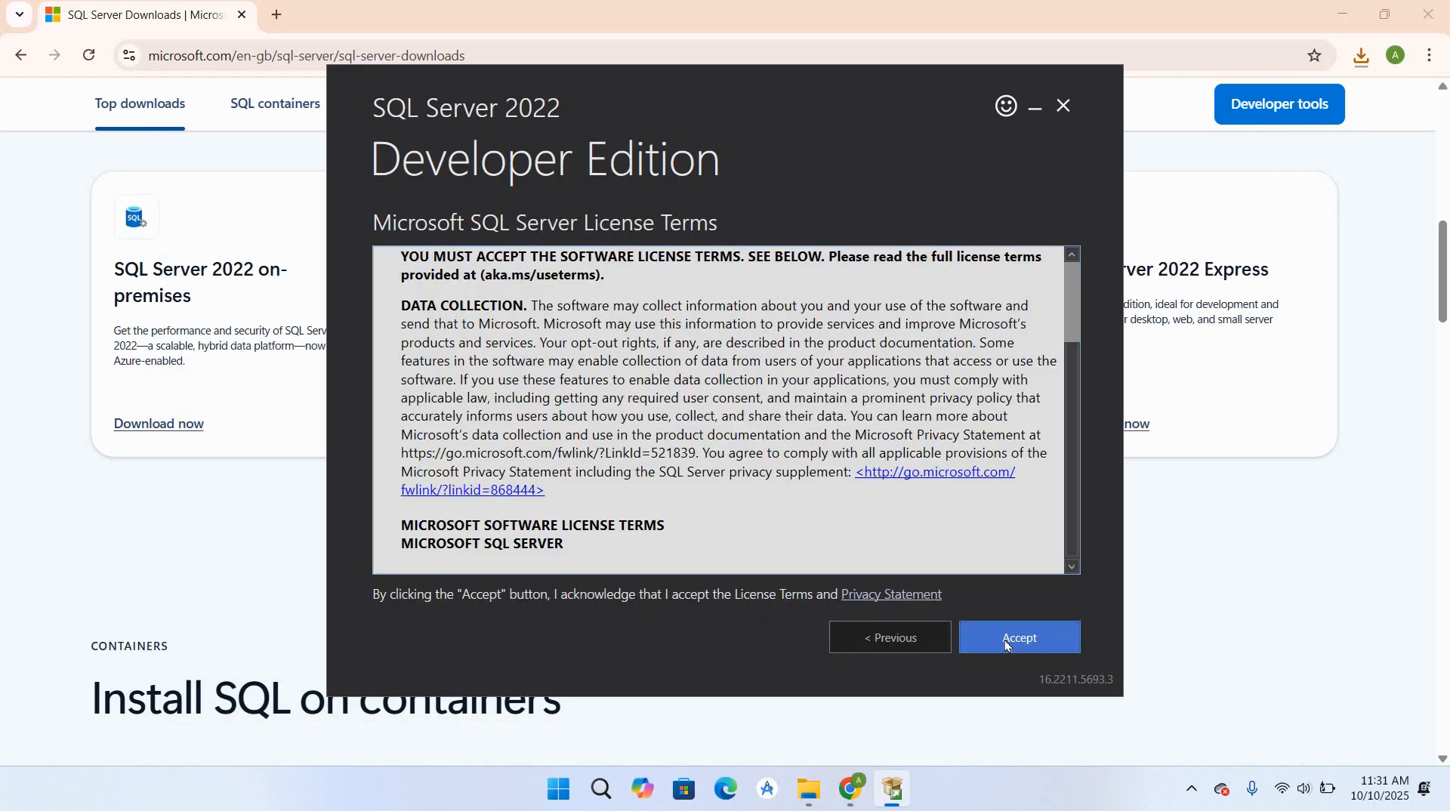
{"action": "left_click", "coordinate": [1017, 638]}
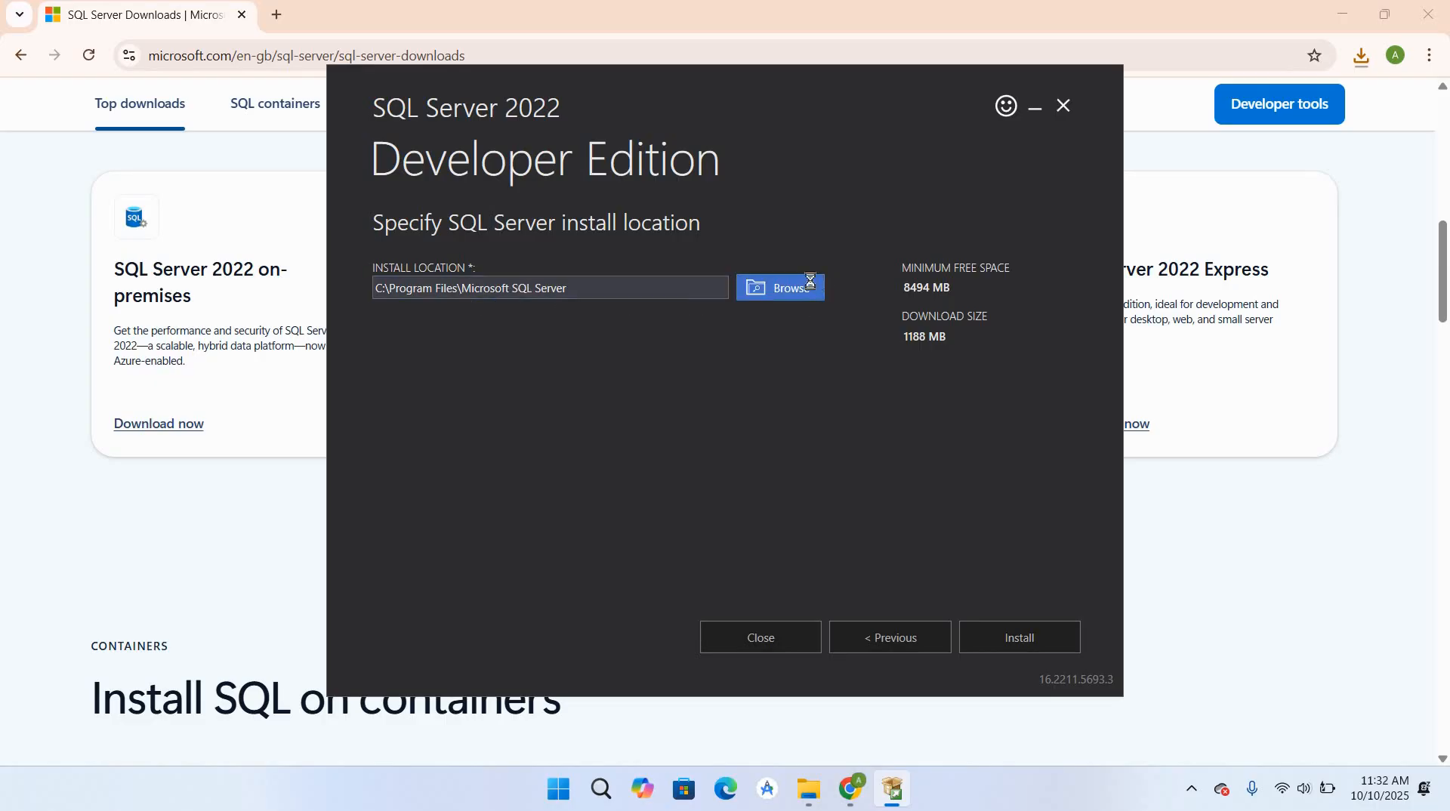
- Install SQL Server into a new D:\SQL SERVER 2022 folder on the New Volume drive
{"action": "left_click", "coordinate": [780, 287]}
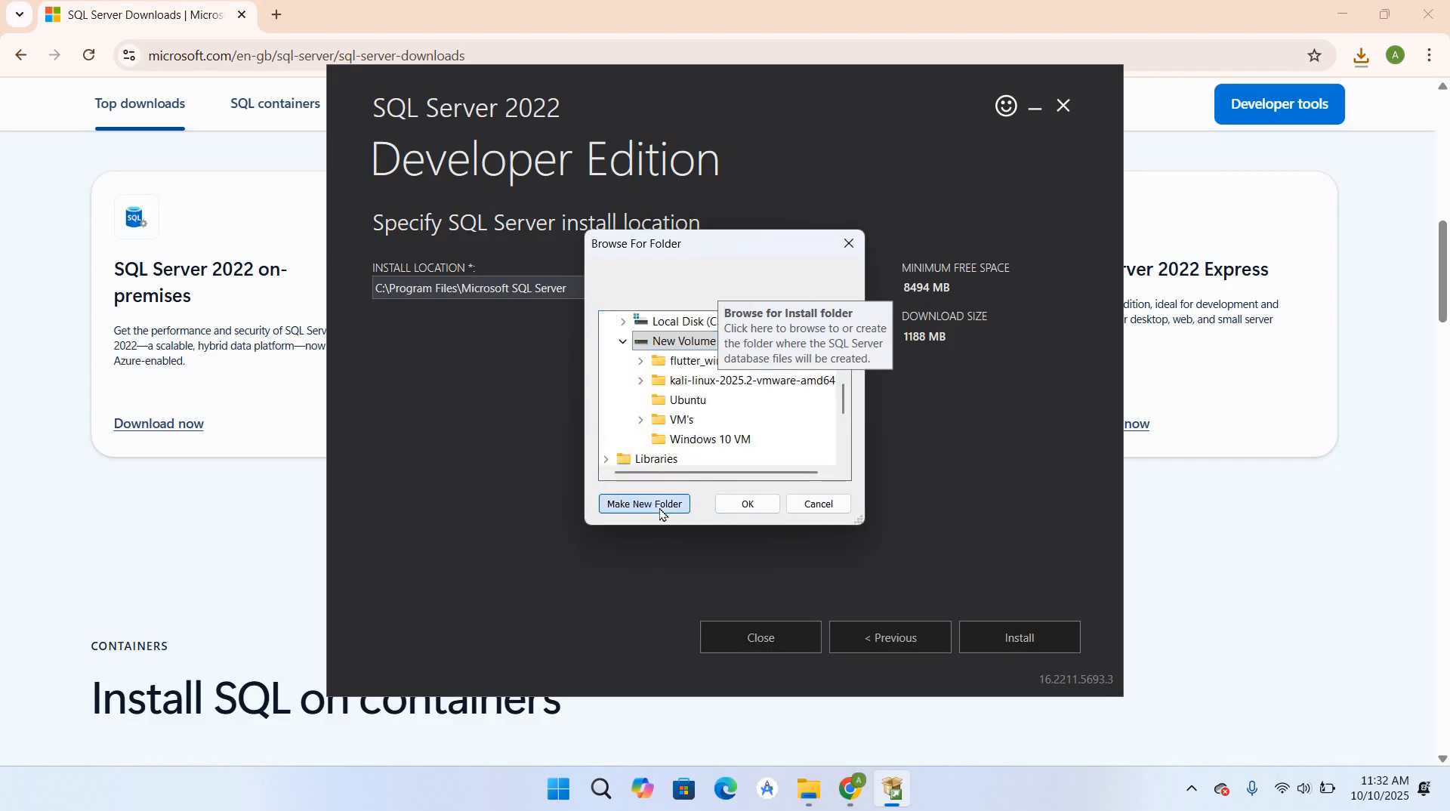
{"action": "left_click", "coordinate": [642, 503]}
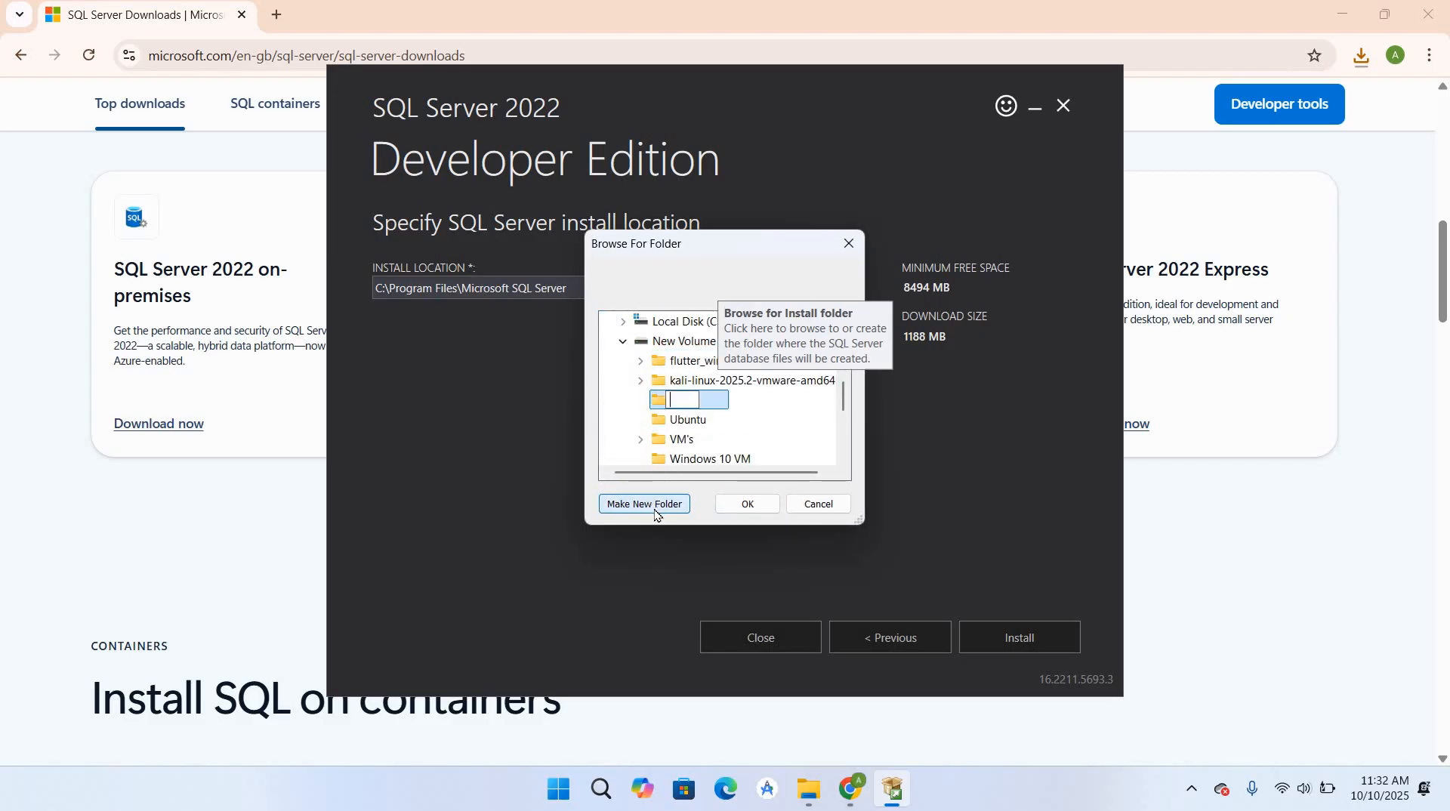
{"action": "type", "text": "SQL SERVER"}
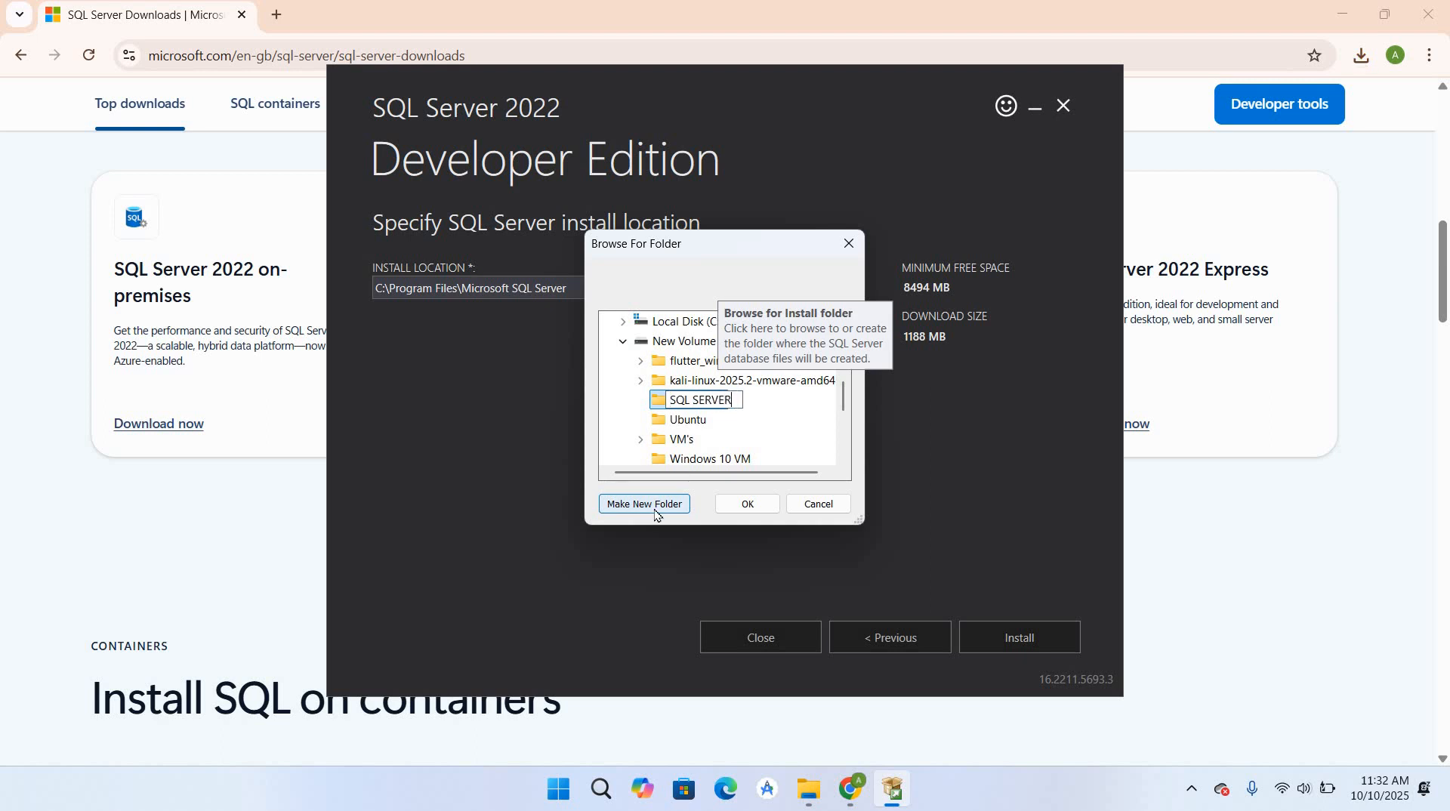
{"action": "type", "text": "2022"}
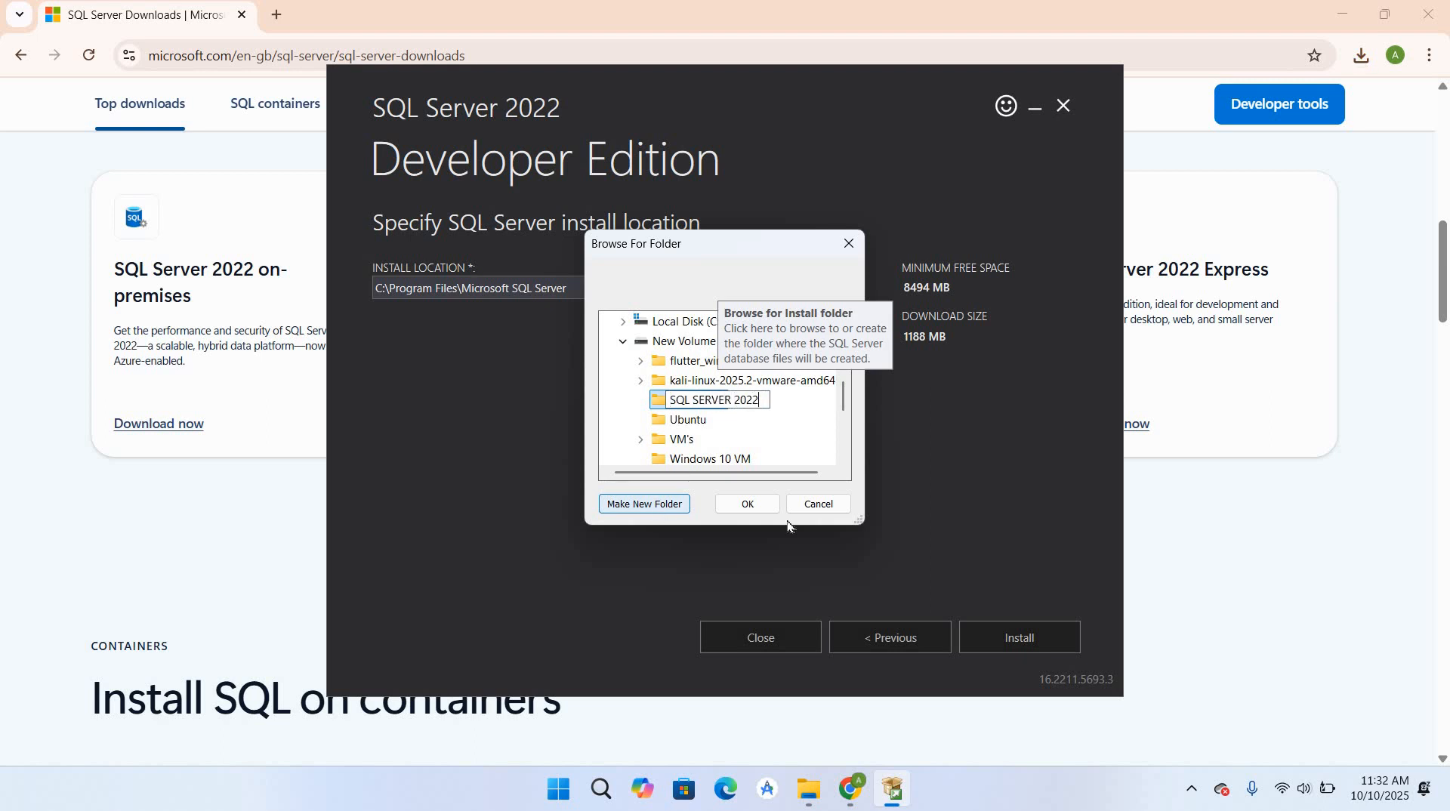
{"action": "left_click", "coordinate": [746, 503]}
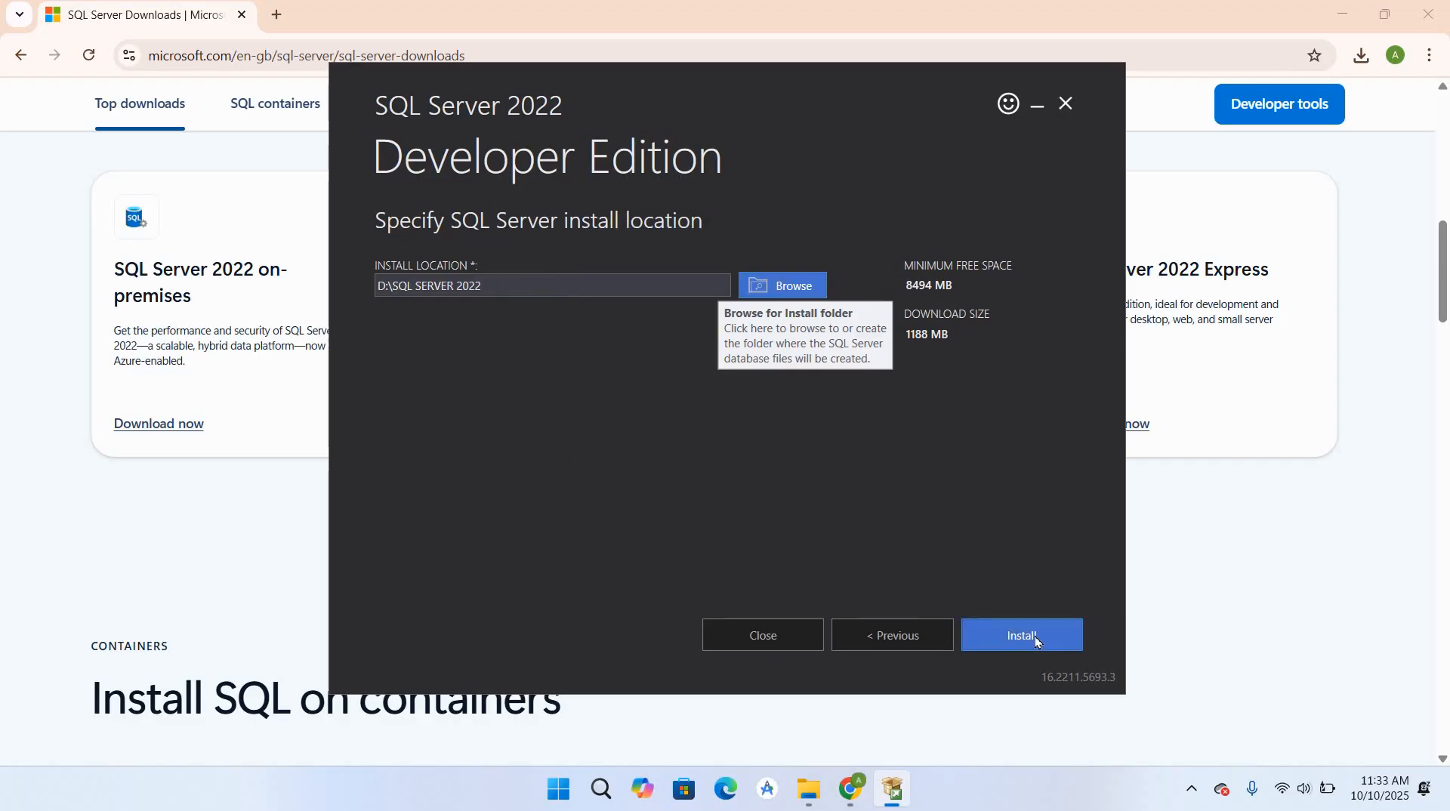
{"action": "left_click", "coordinate": [1022, 635]}
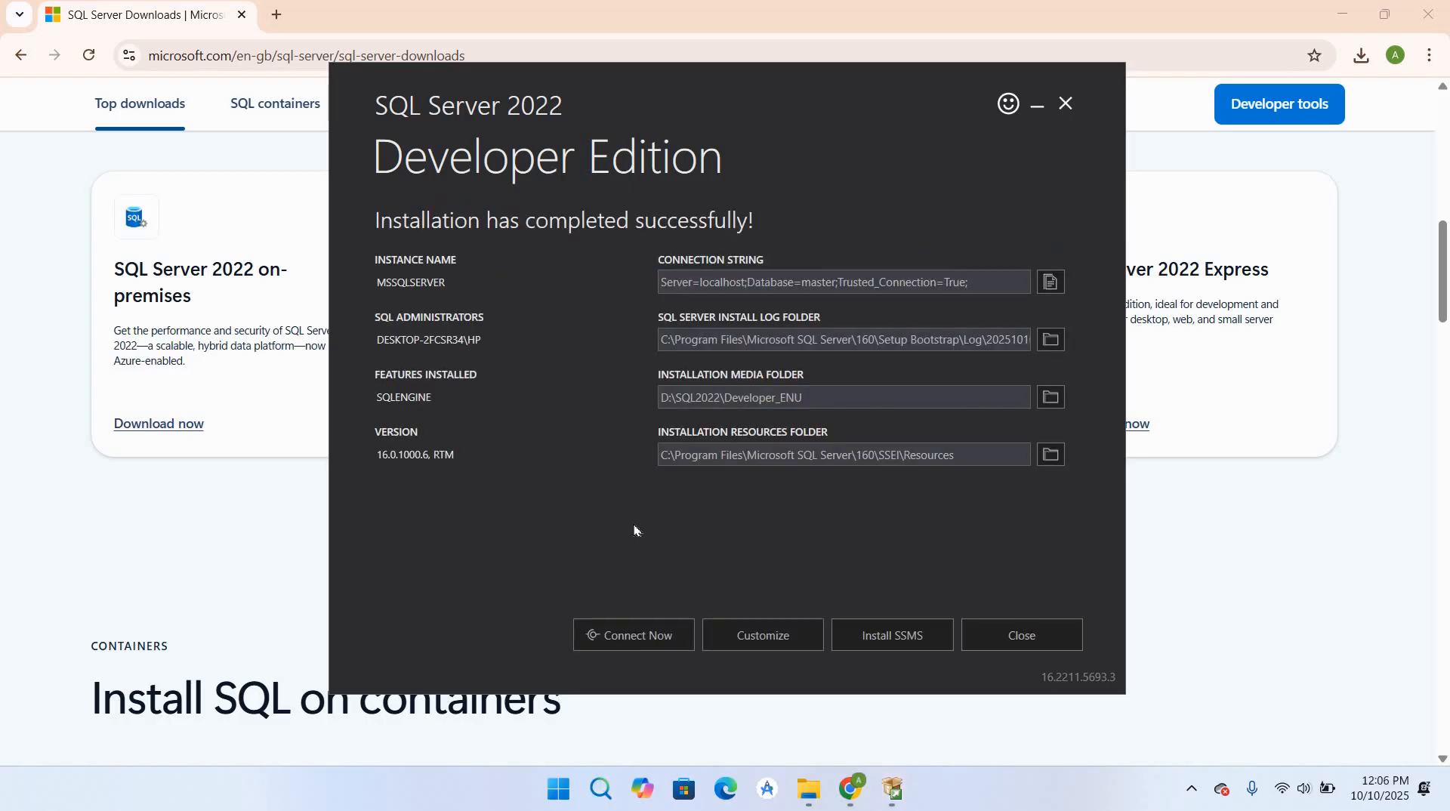
{"action": "mouse_move", "coordinate": [478, 547]}
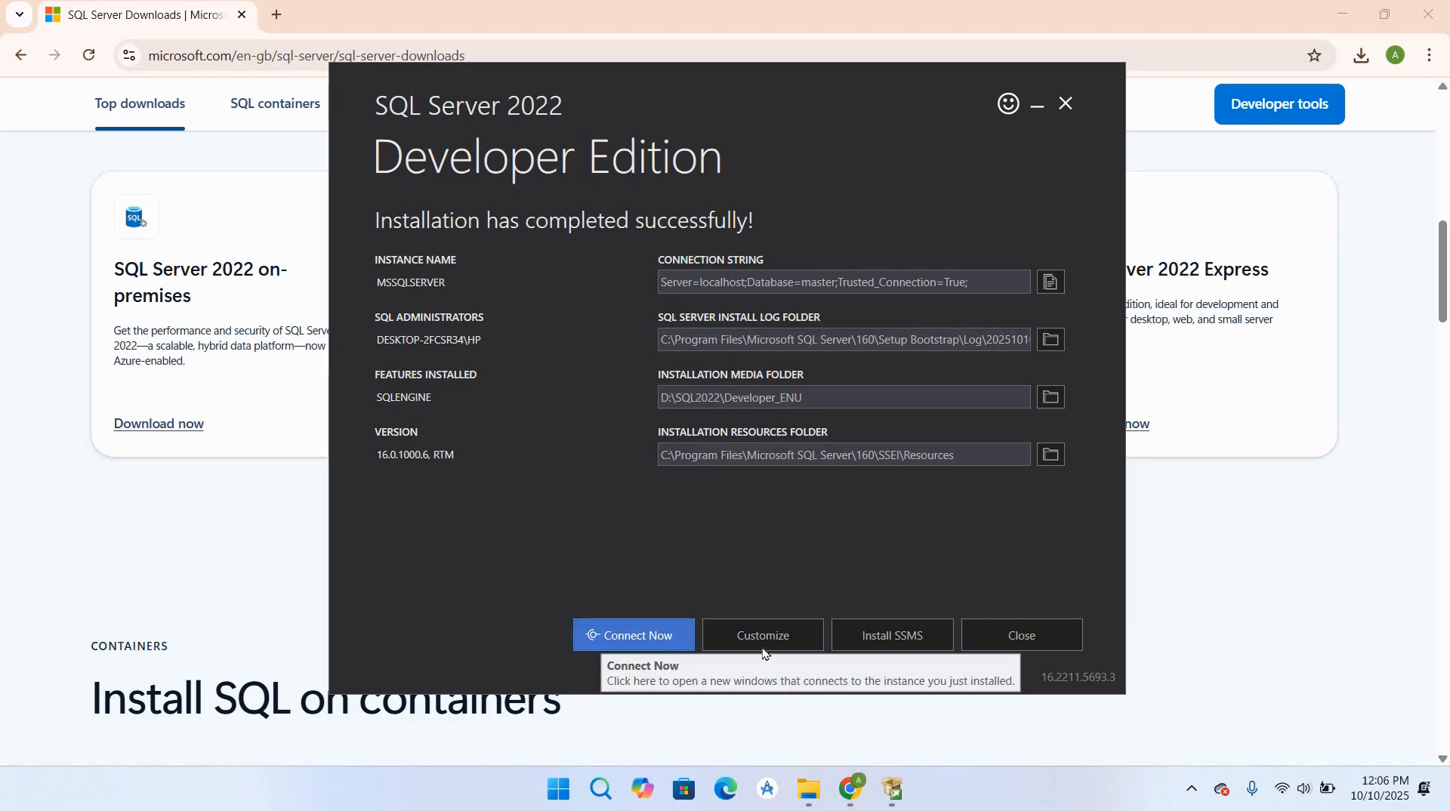
{"action": "mouse_move", "coordinate": [891, 636]}
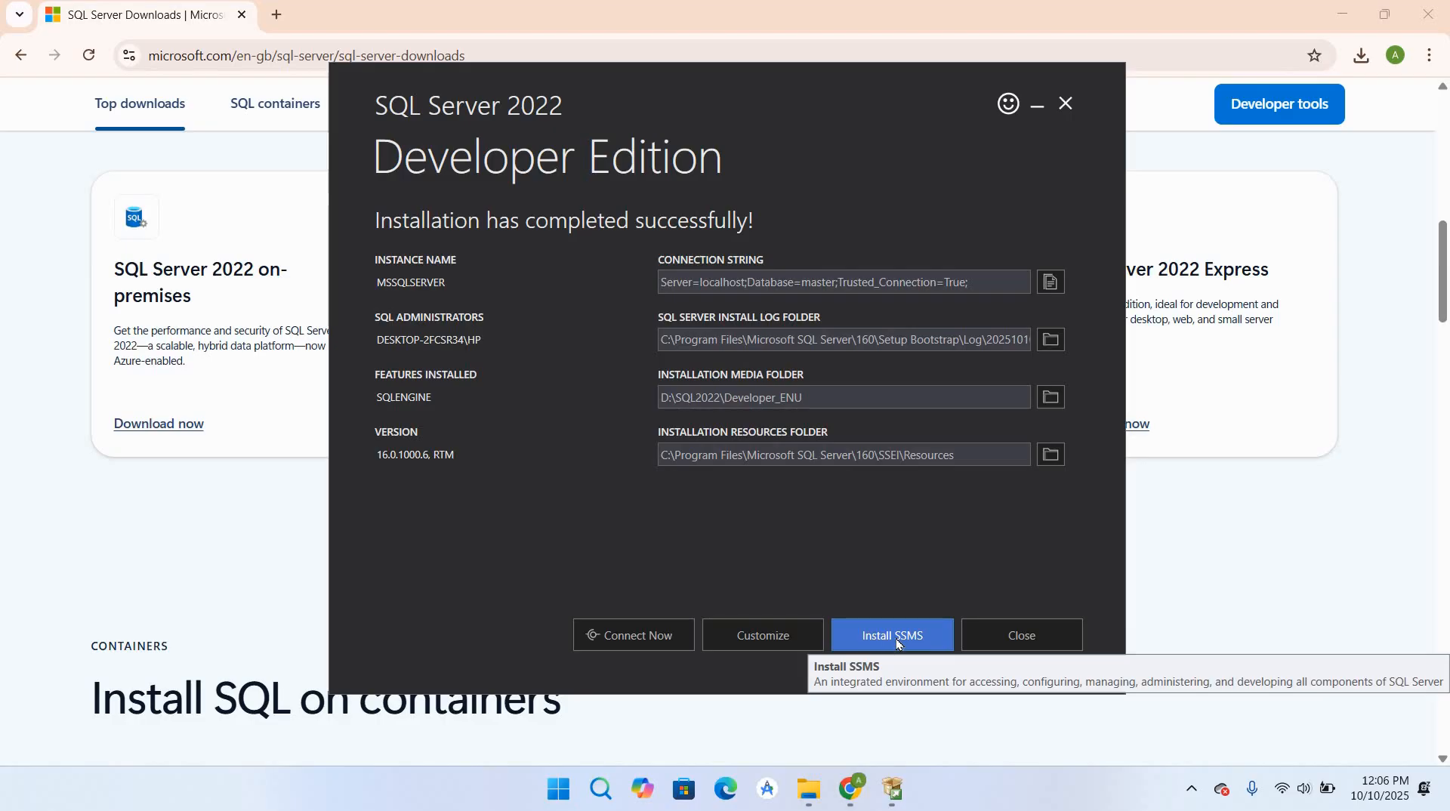
- Download the SSMS 21 installer vs_SSMS.exe from Microsoft Learn and run it
{"action": "left_click", "coordinate": [892, 636]}
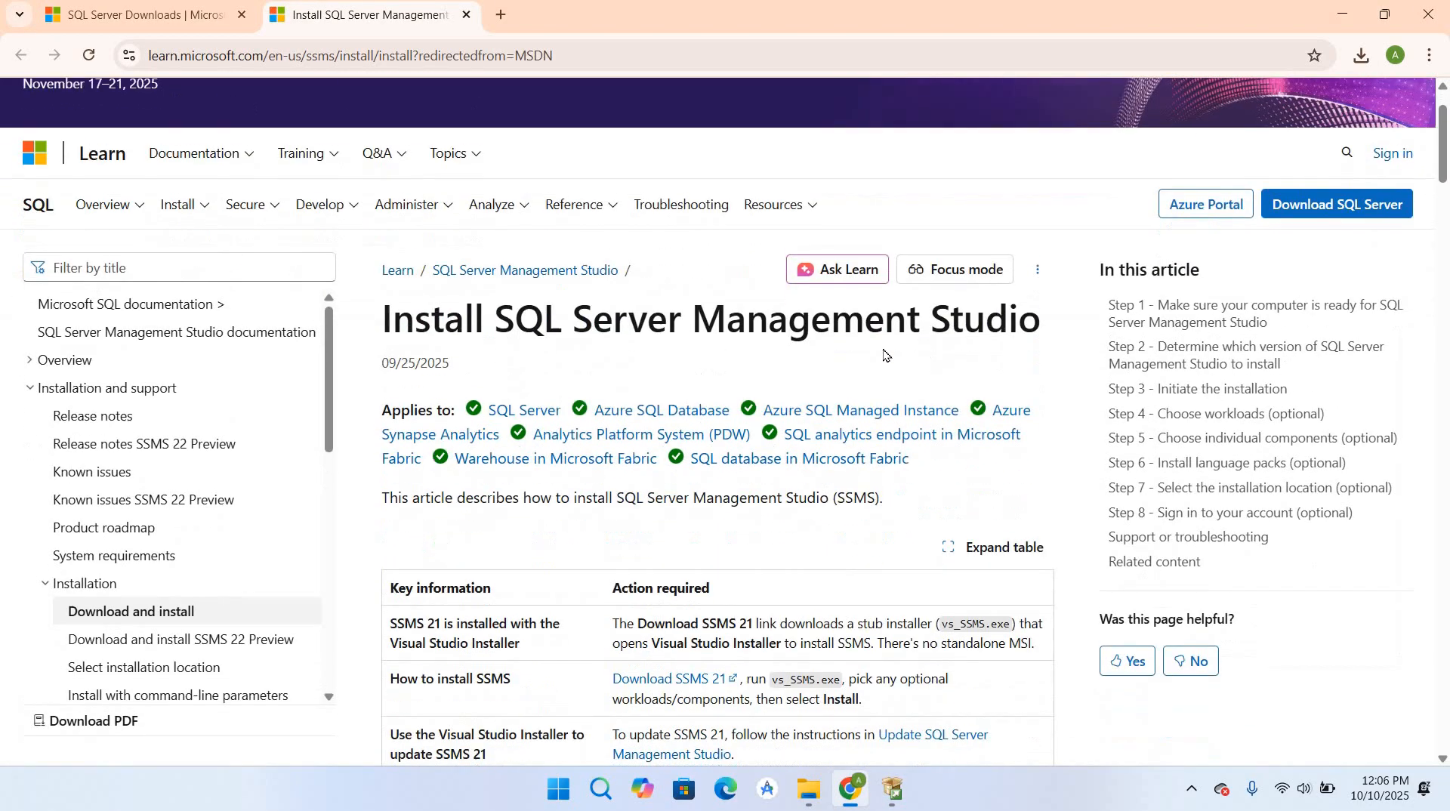
{"action": "scroll", "scroll_direction": "down", "scroll_amount": 3}
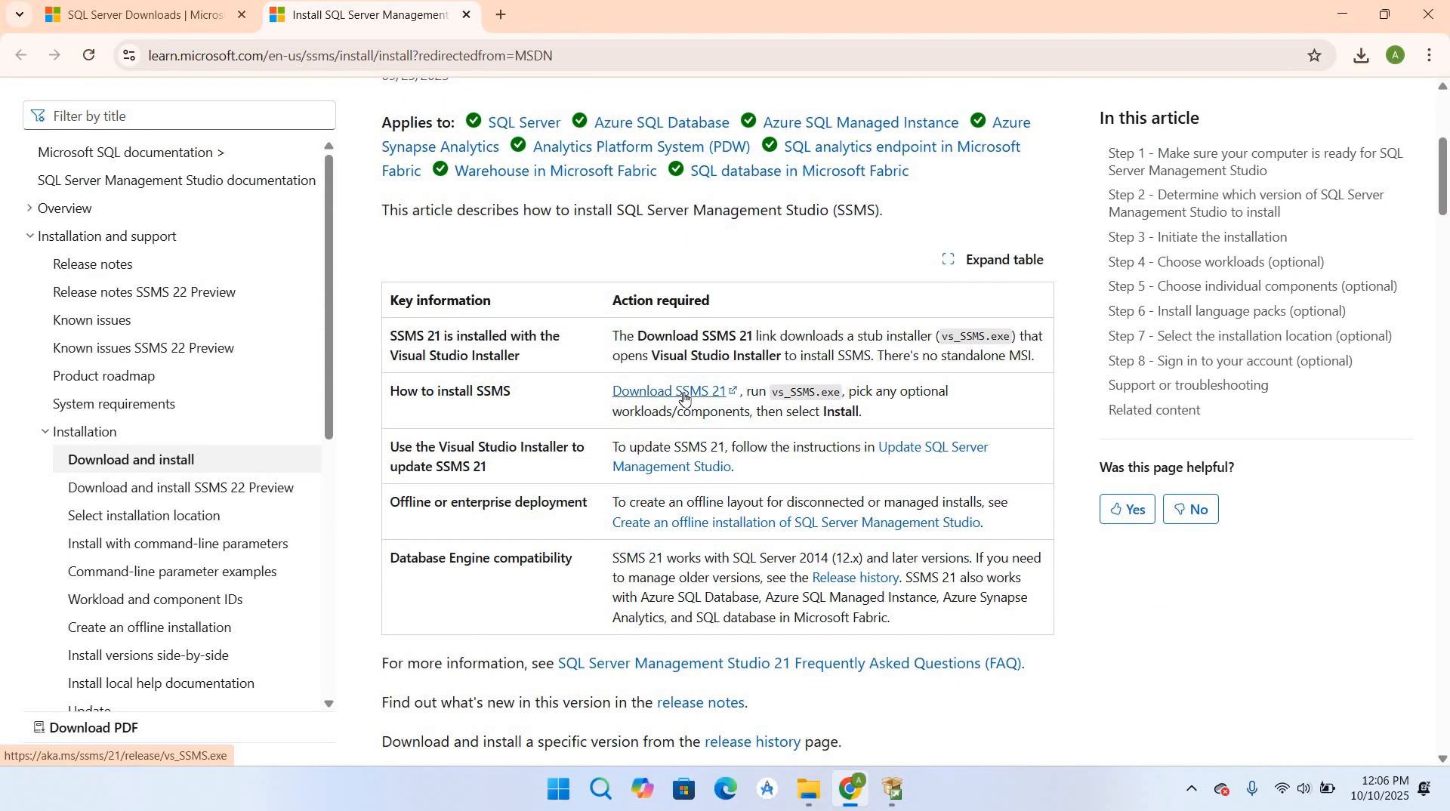
{"action": "left_click", "coordinate": [672, 391]}
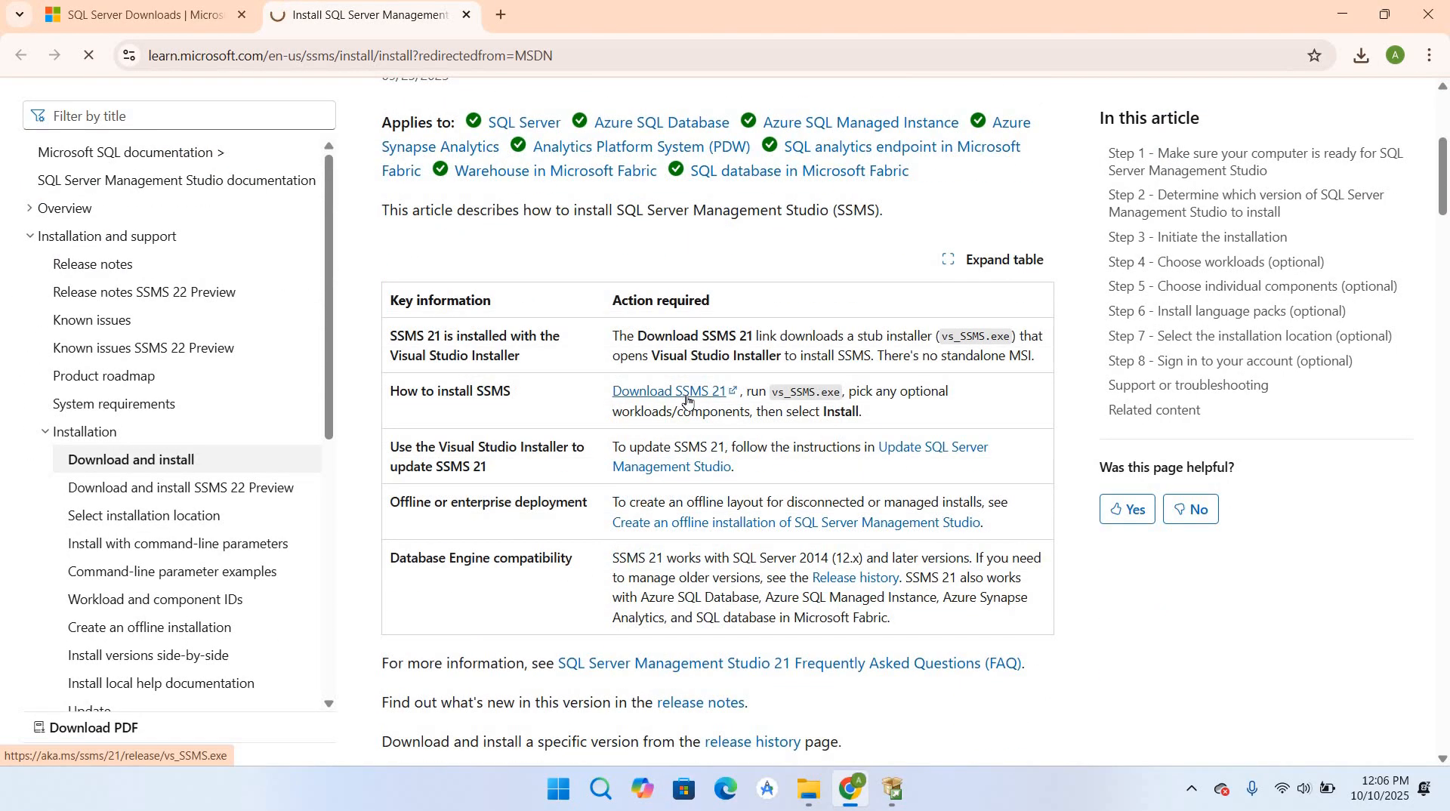
{"action": "right_click", "coordinate": [425, 371]}
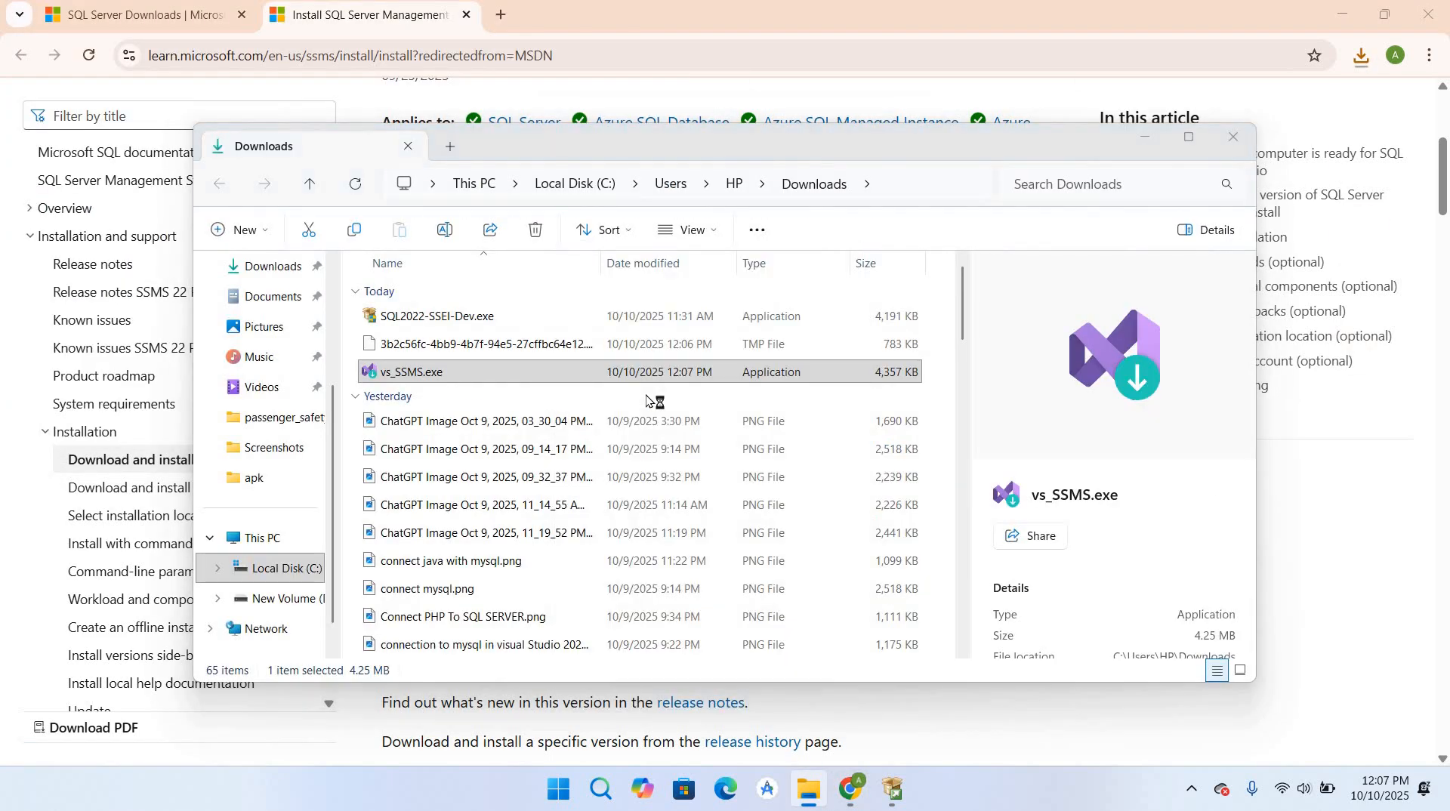
{"action": "double_click", "coordinate": [416, 372]}
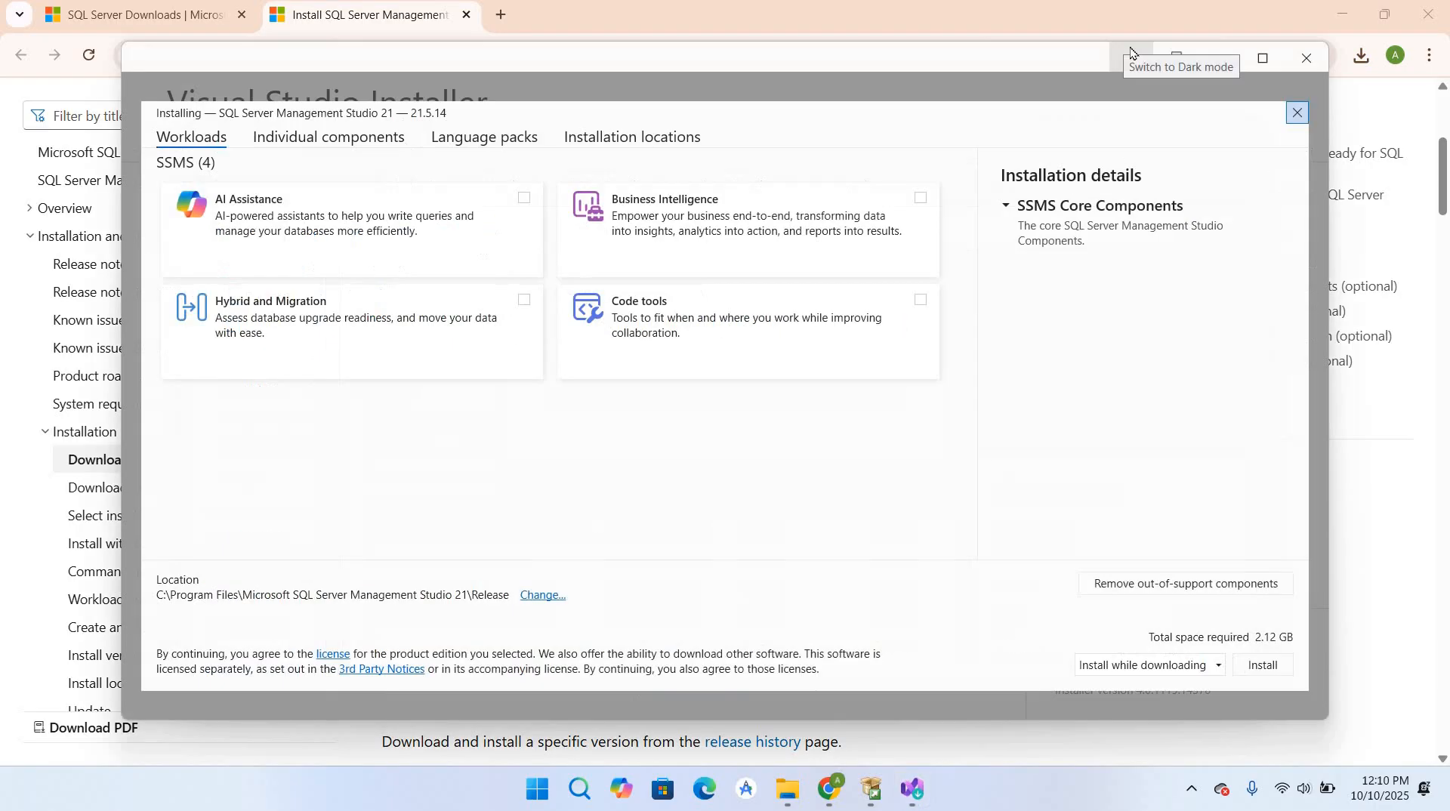
{"action": "mouse_move", "coordinate": [1266, 668]}
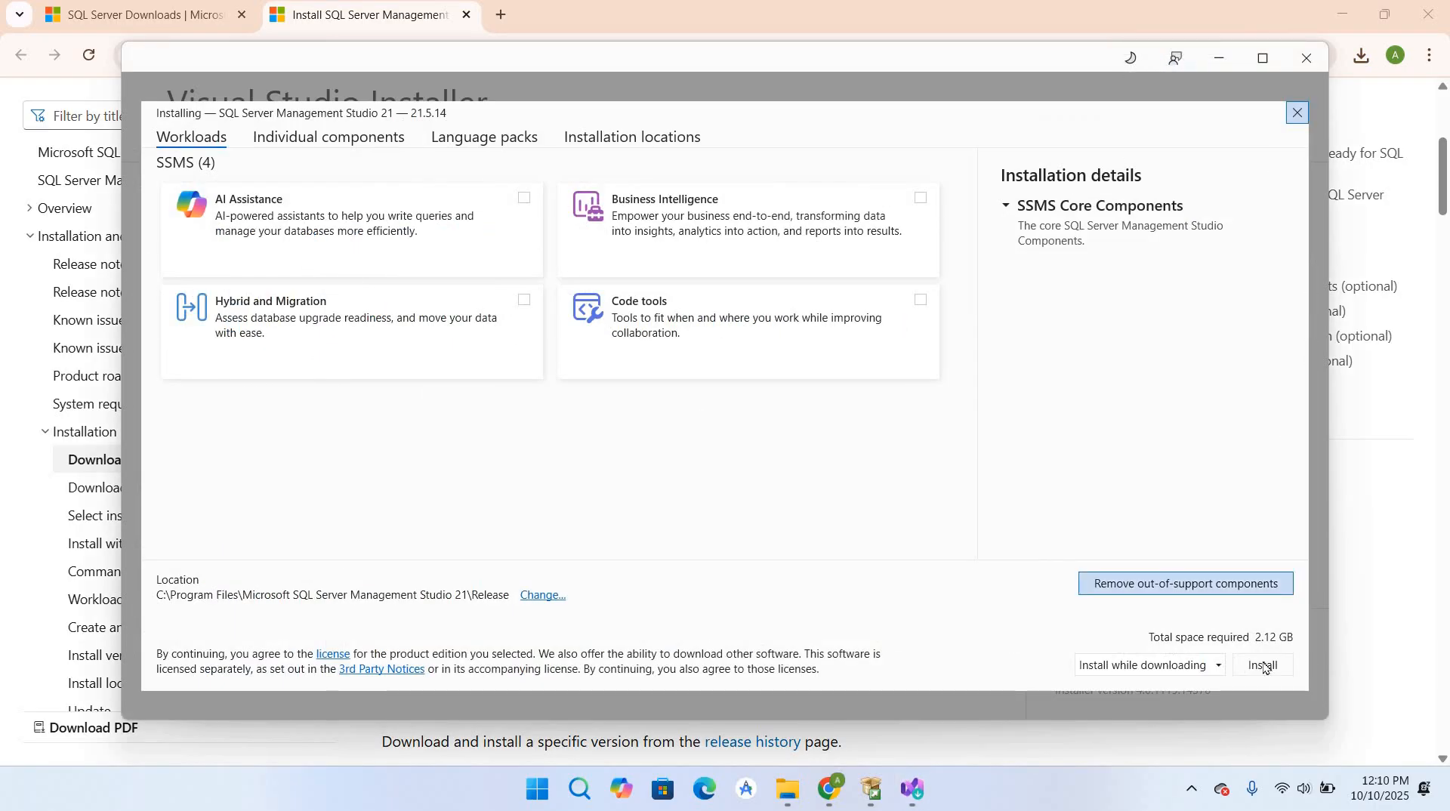
- Install SQL Server Management Studio 21, launch it and skip account sign-in
{"action": "left_click", "coordinate": [1259, 665]}
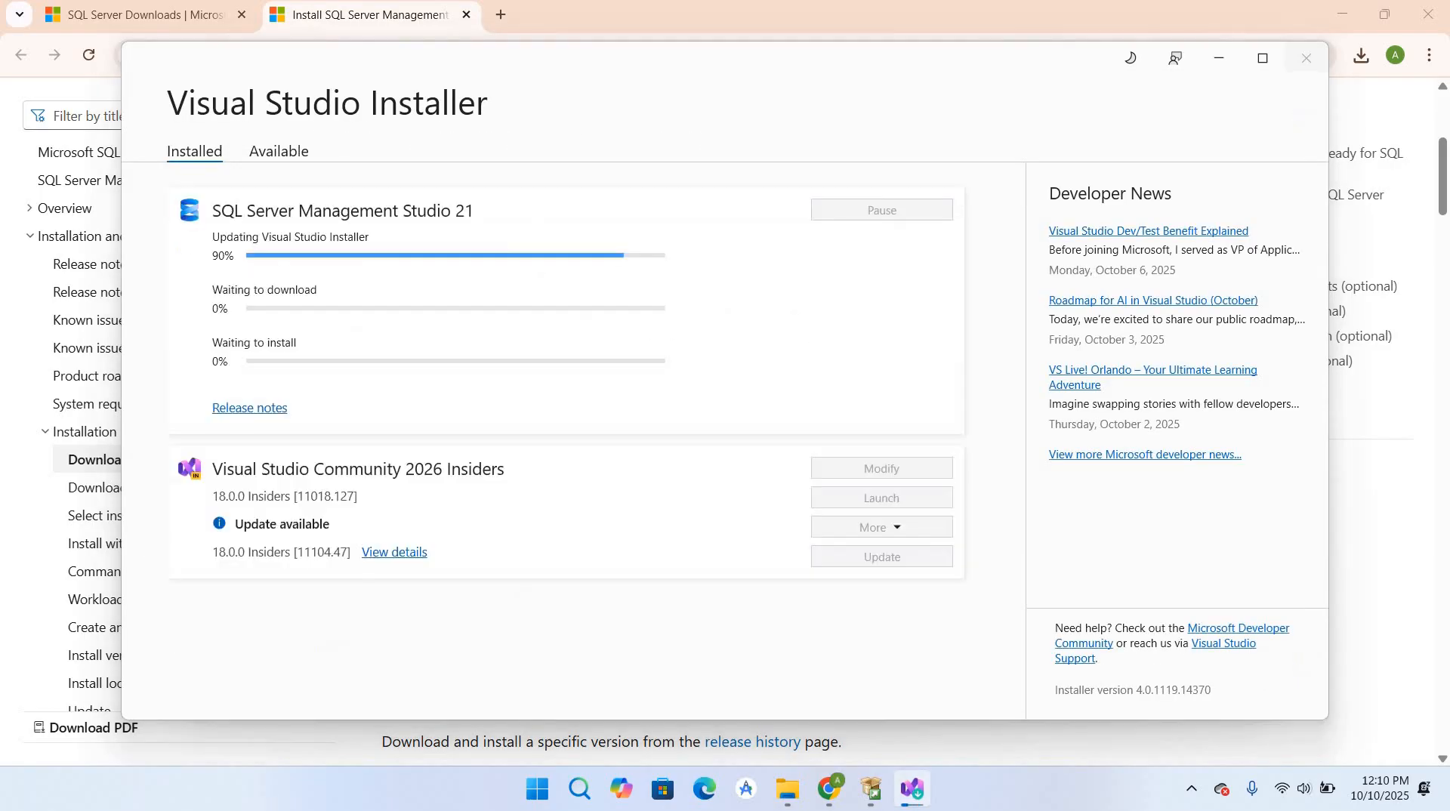
{"action": "mouse_move", "coordinate": [559, 349]}
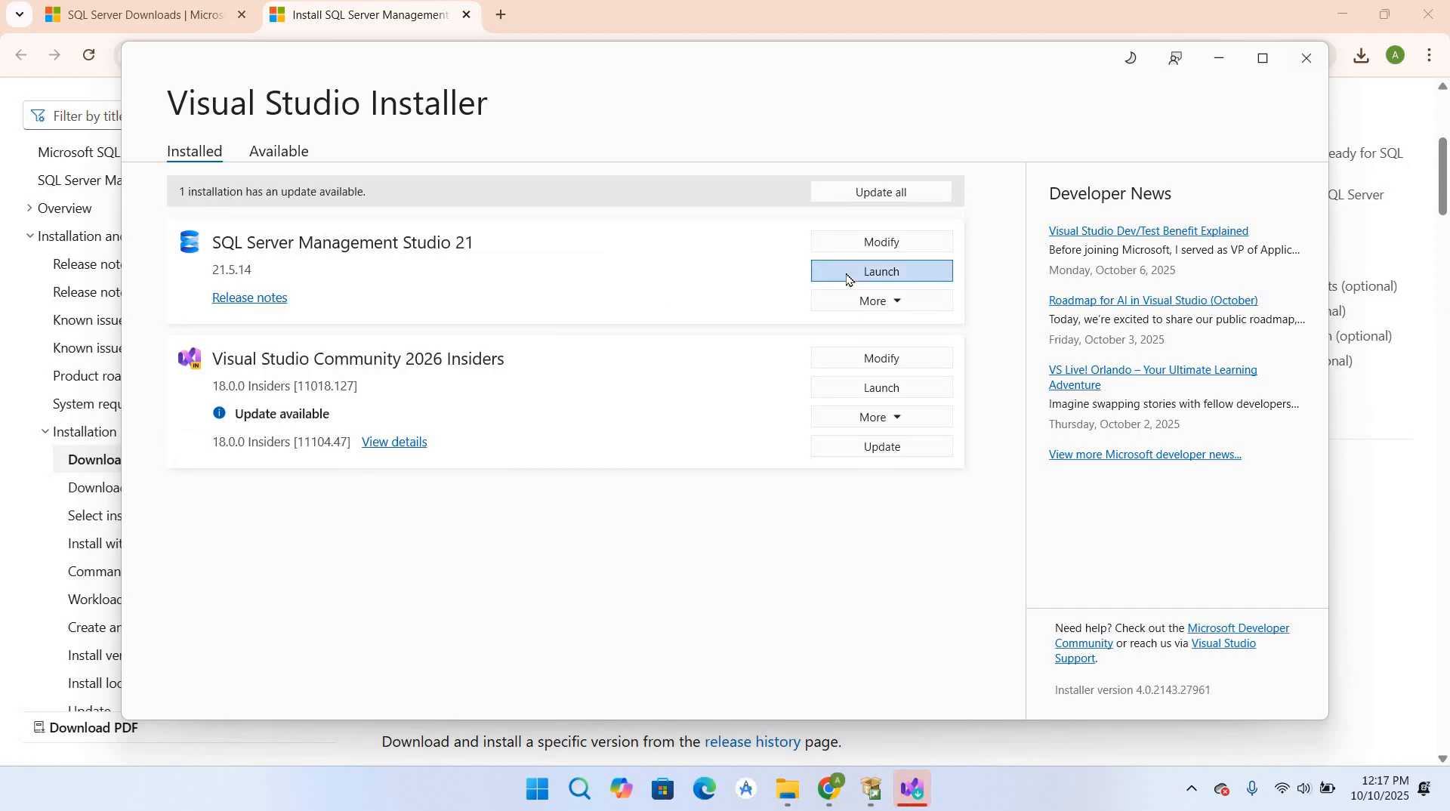
{"action": "left_click", "coordinate": [880, 271]}
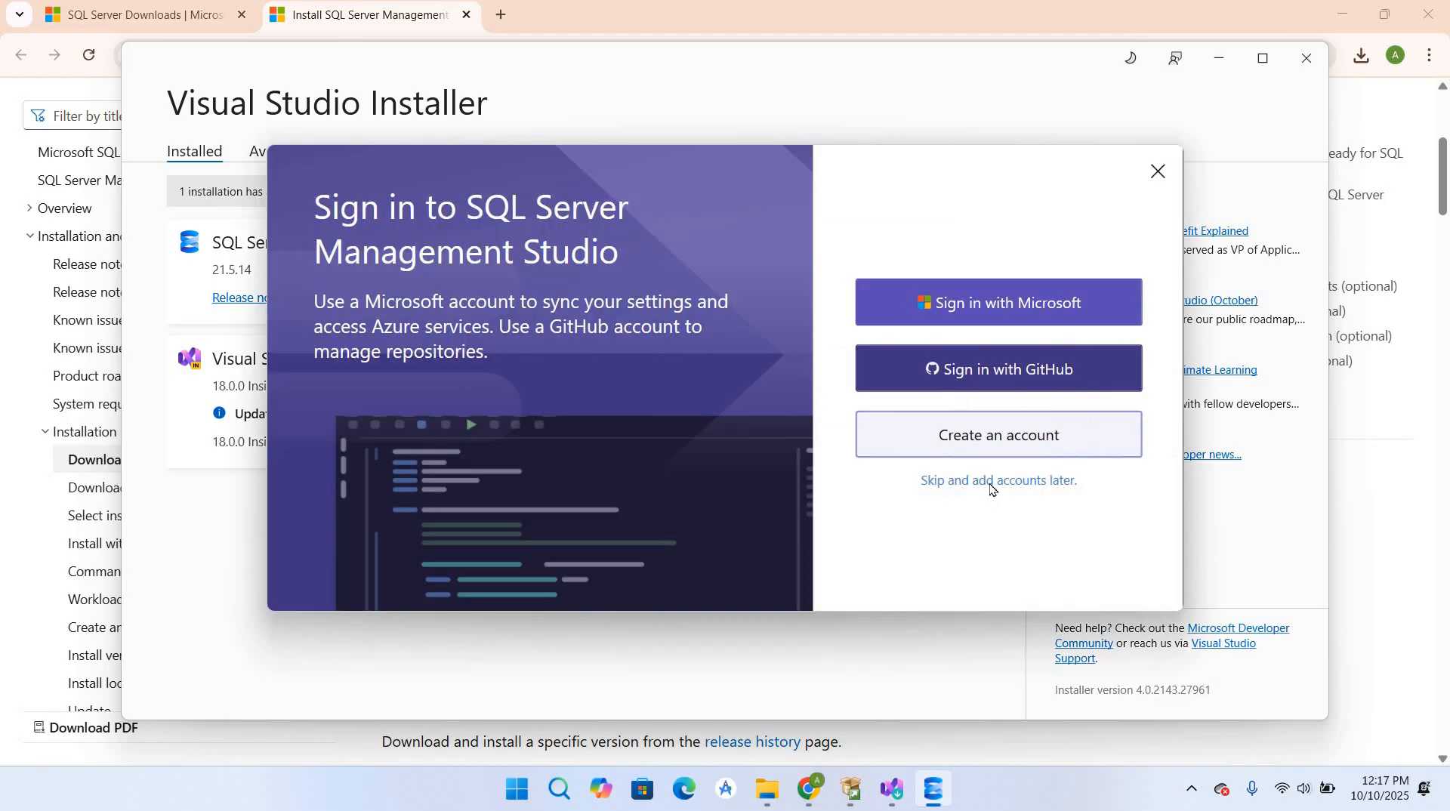
{"action": "left_click", "coordinate": [999, 480]}
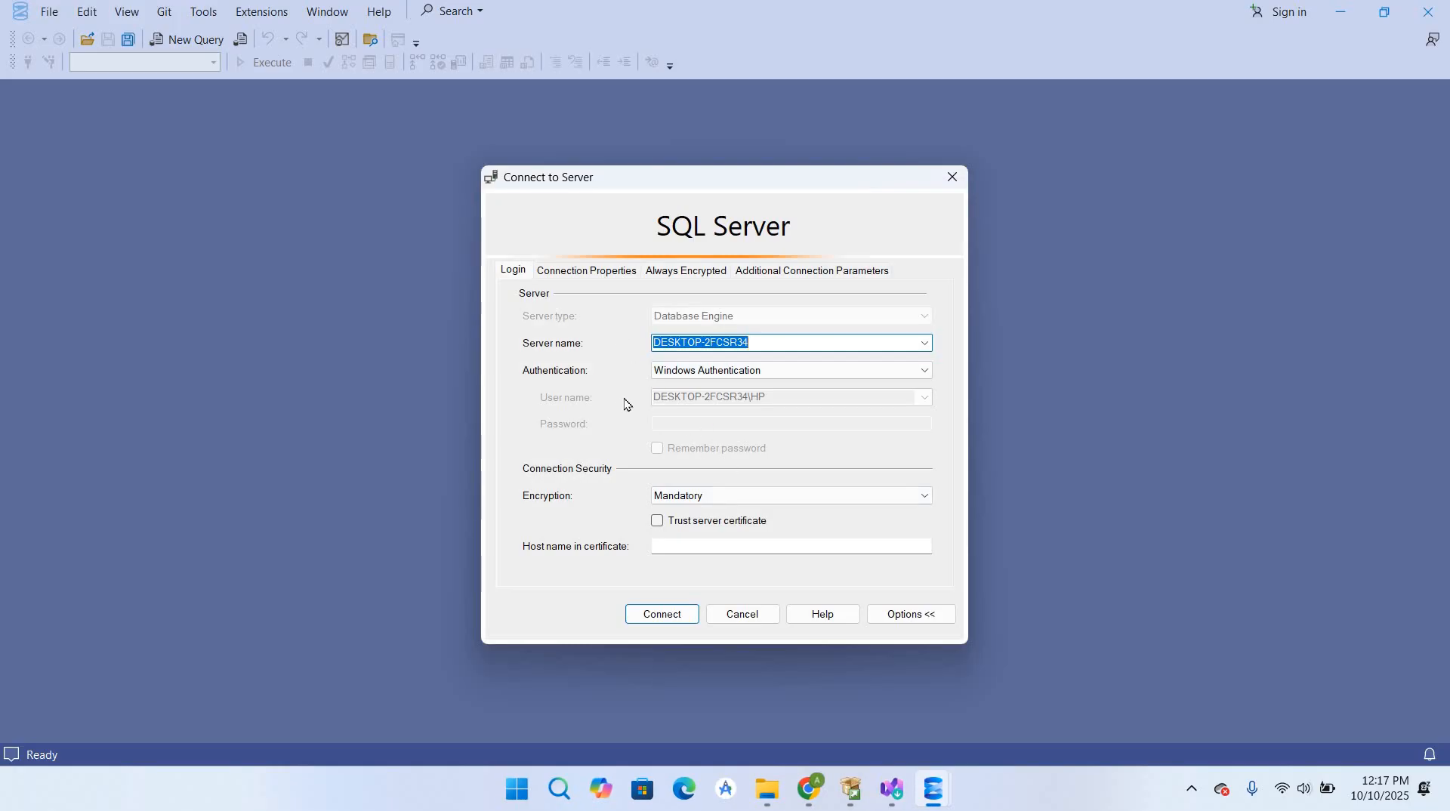
{"action": "mouse_move", "coordinate": [706, 358]}
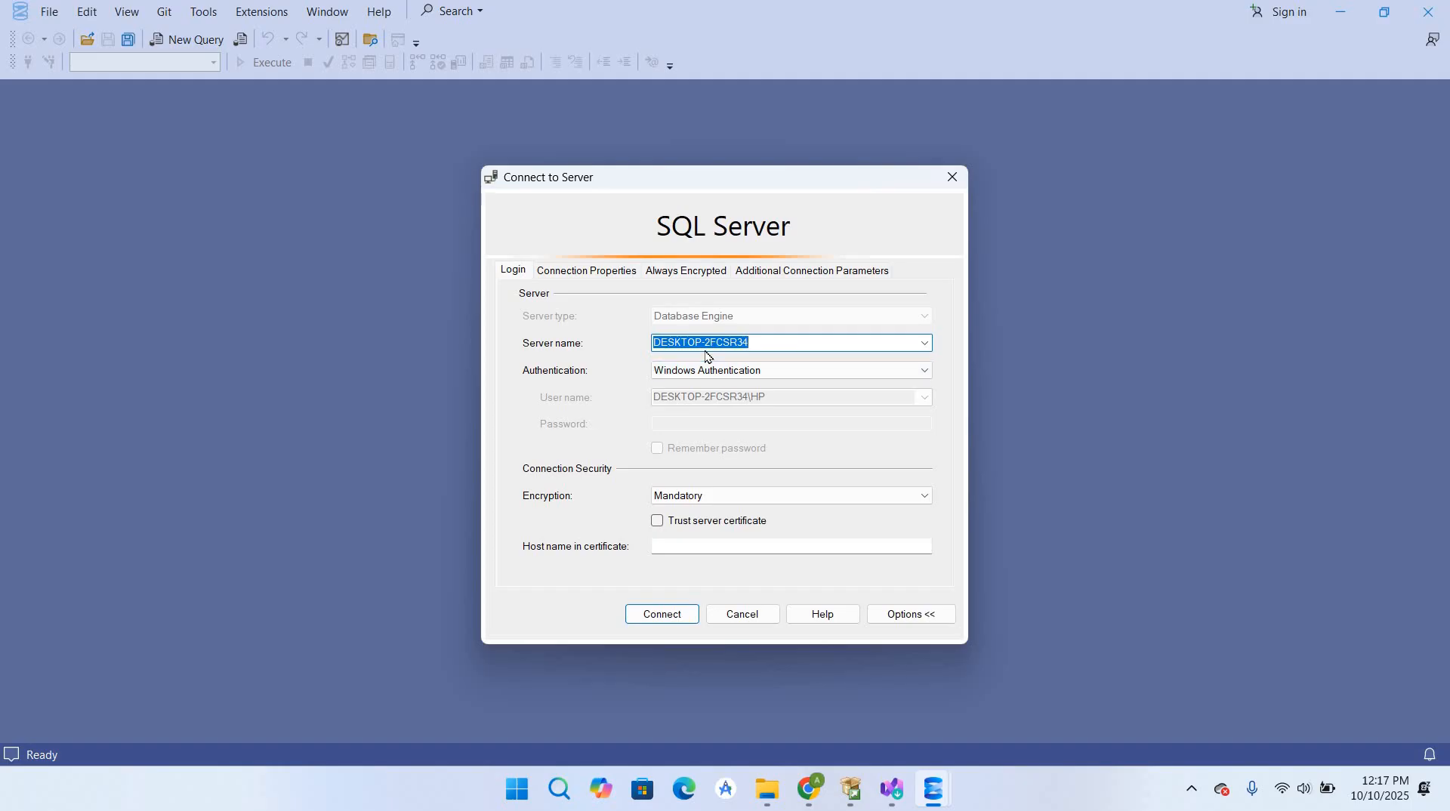
{"action": "mouse_move", "coordinate": [886, 349]}
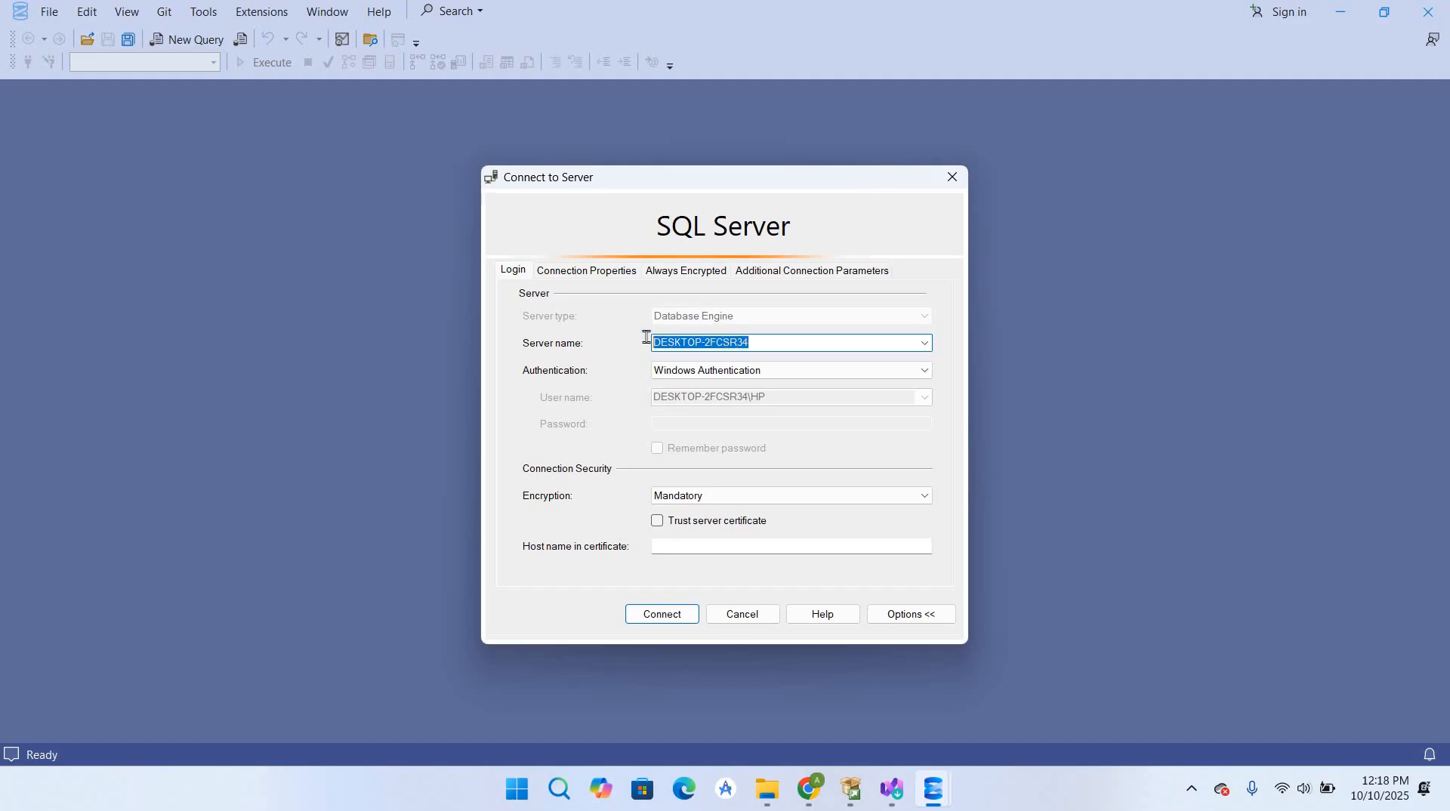
{"action": "mouse_move", "coordinate": [720, 382]}
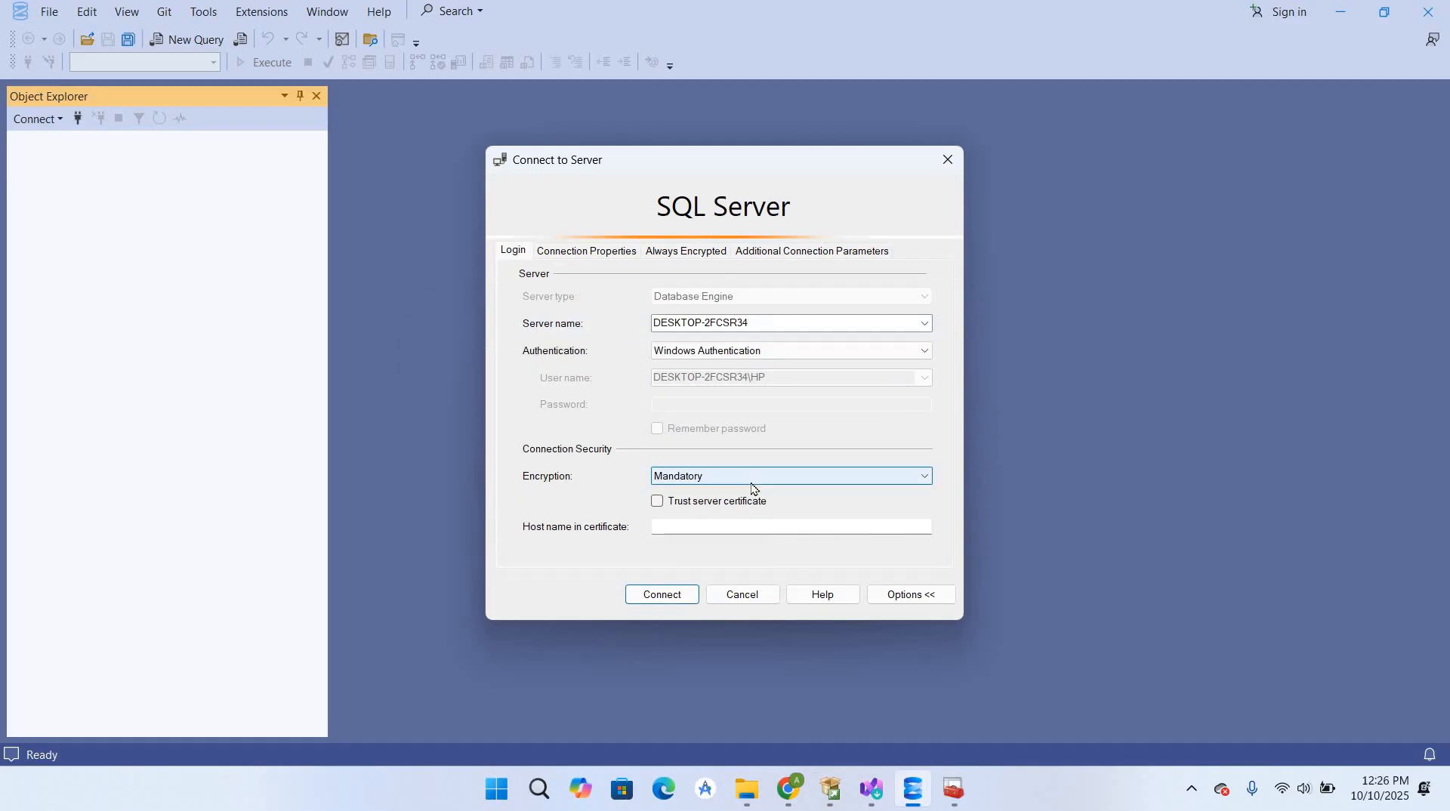
- Connect to the local server with Windows Authentication and Optional encryption
{"action": "left_click", "coordinate": [922, 476]}
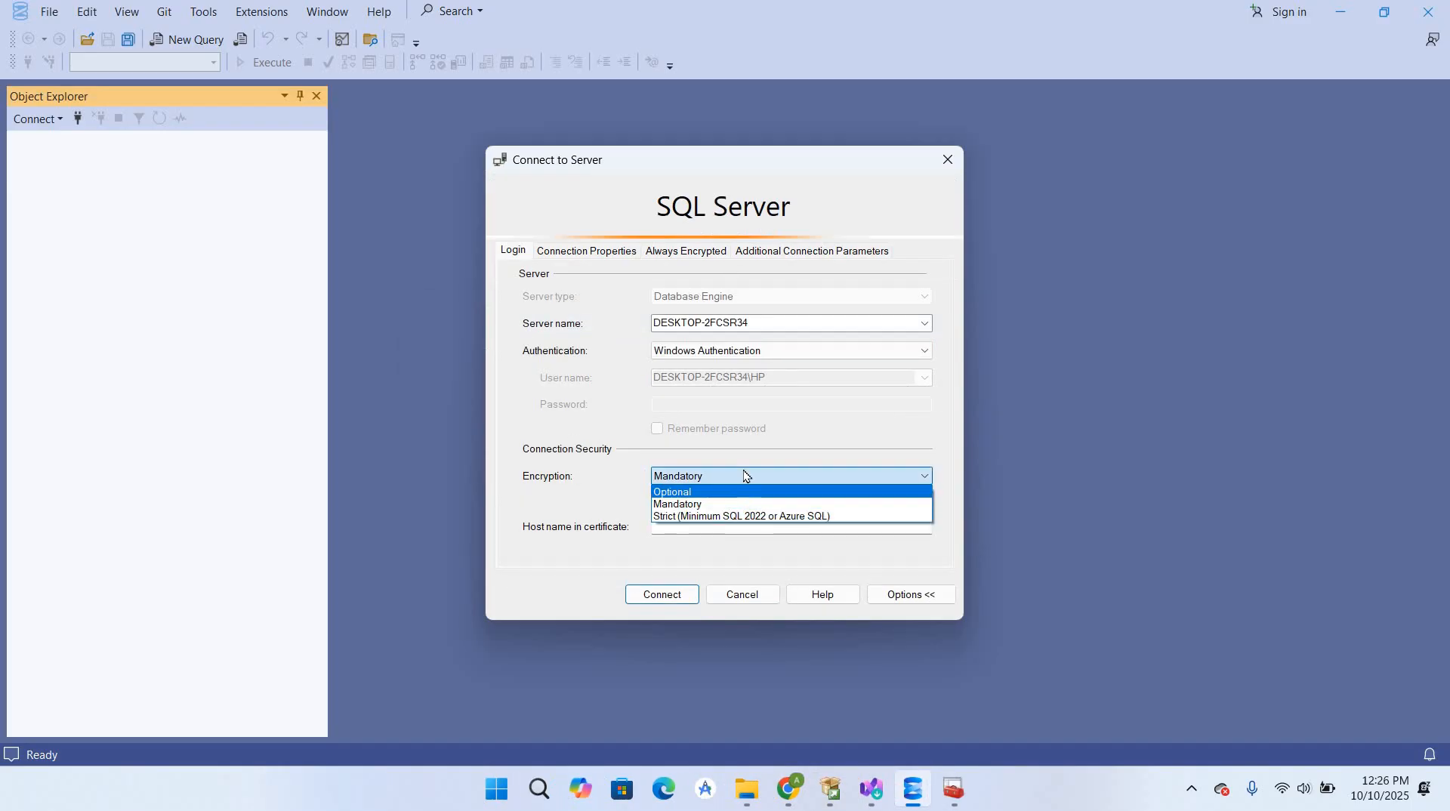
{"action": "left_click", "coordinate": [661, 594]}
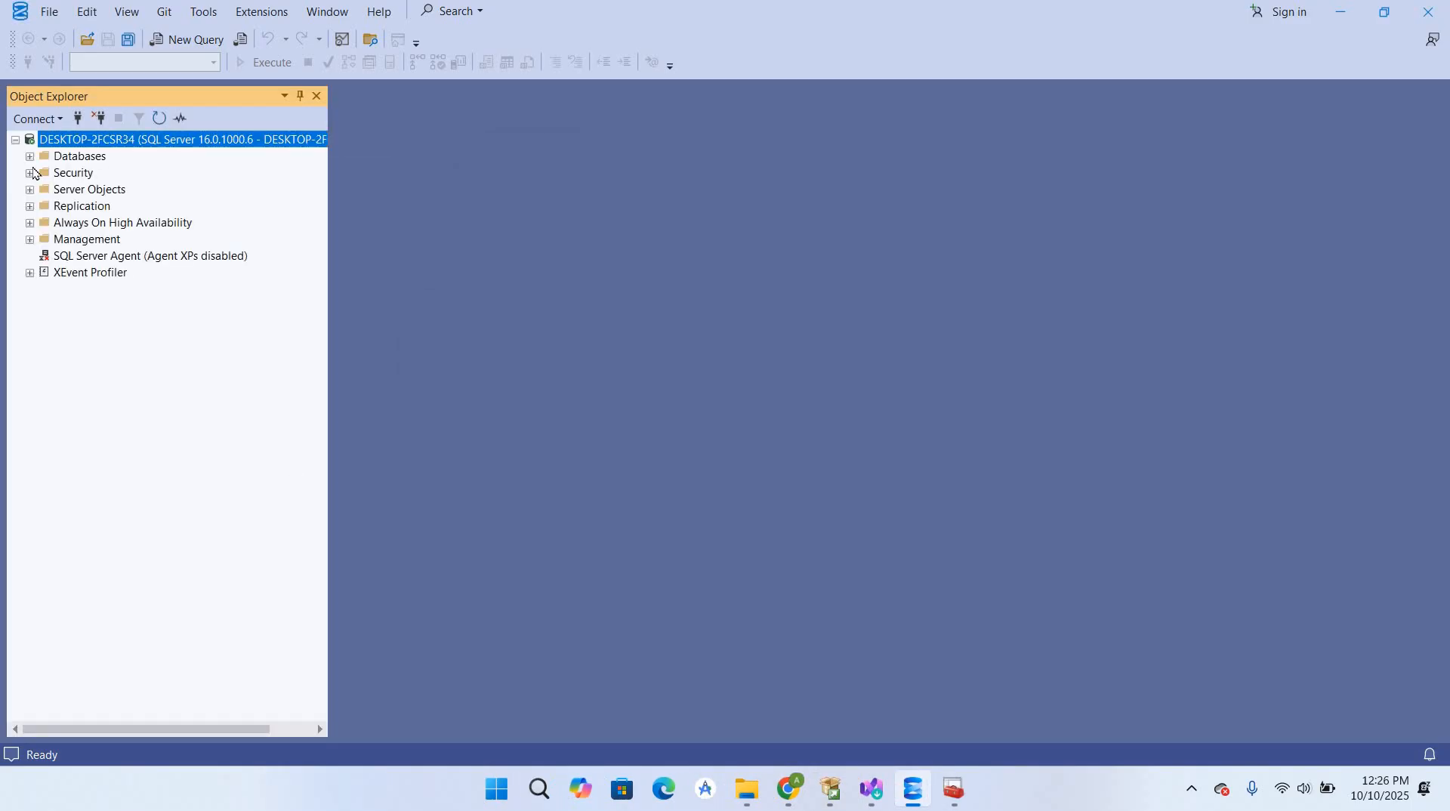
- Expand Databases and System Databases to show master, model, msdb and tempdb
{"action": "left_click", "coordinate": [30, 156]}
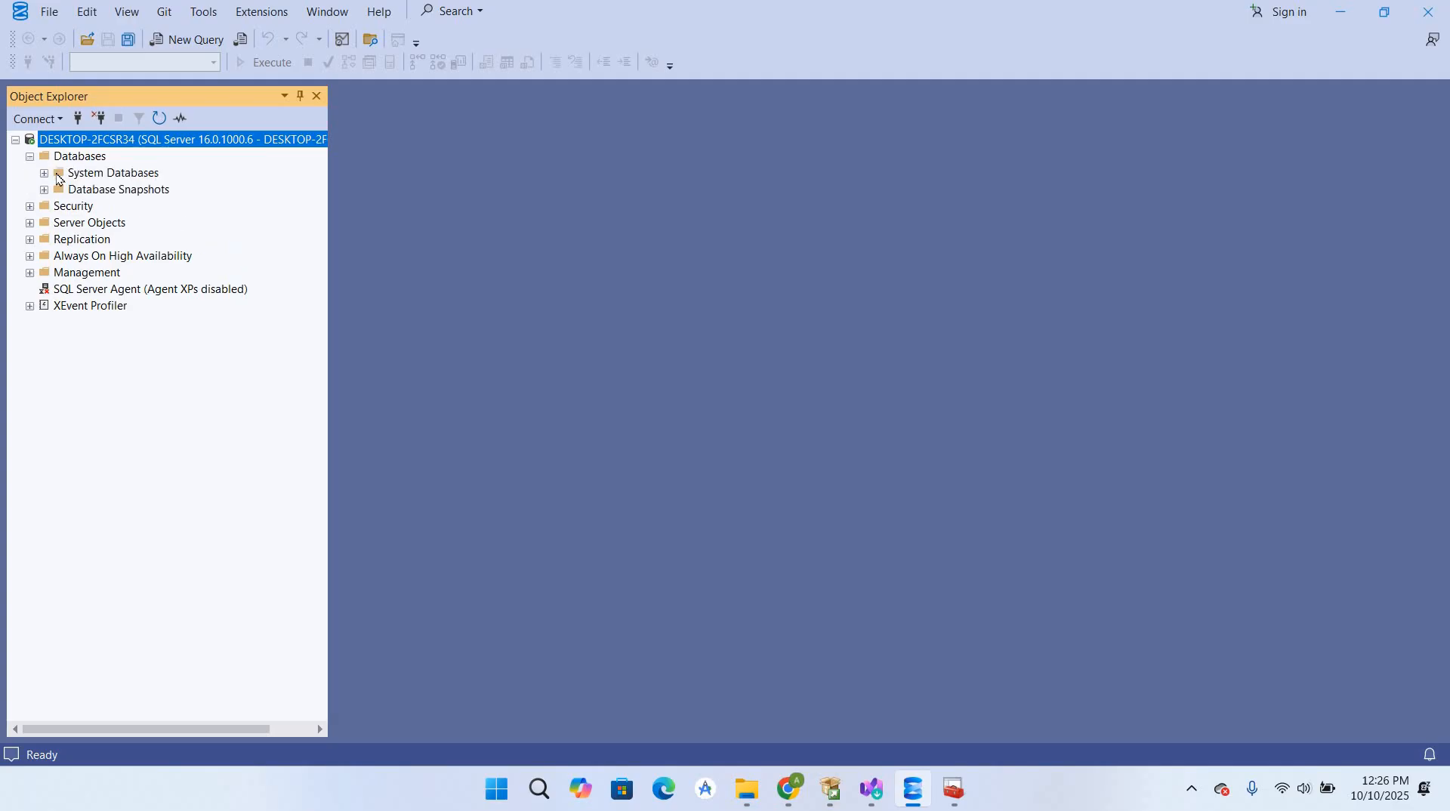
{"action": "mouse_move", "coordinate": [49, 199]}
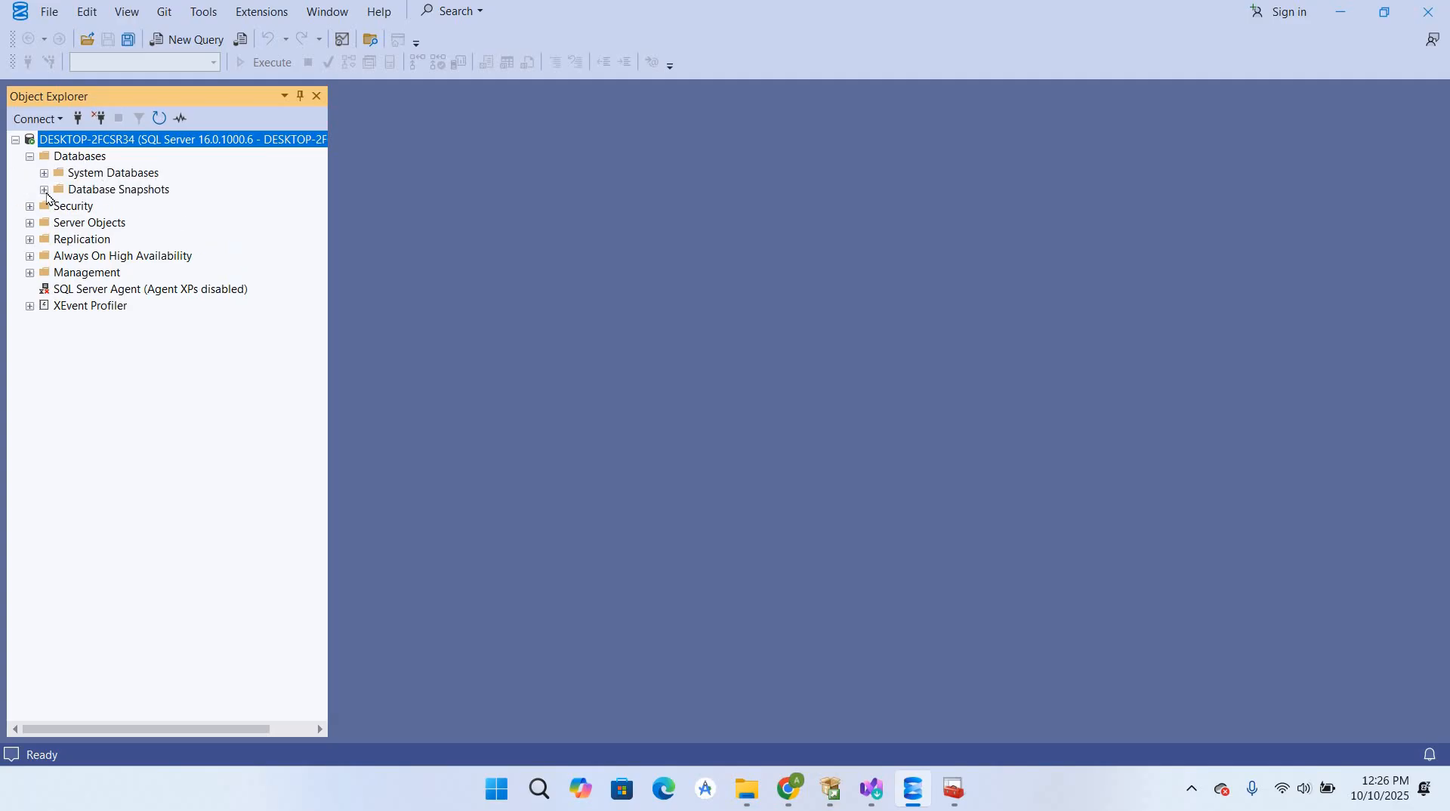
{"action": "left_click", "coordinate": [44, 172]}
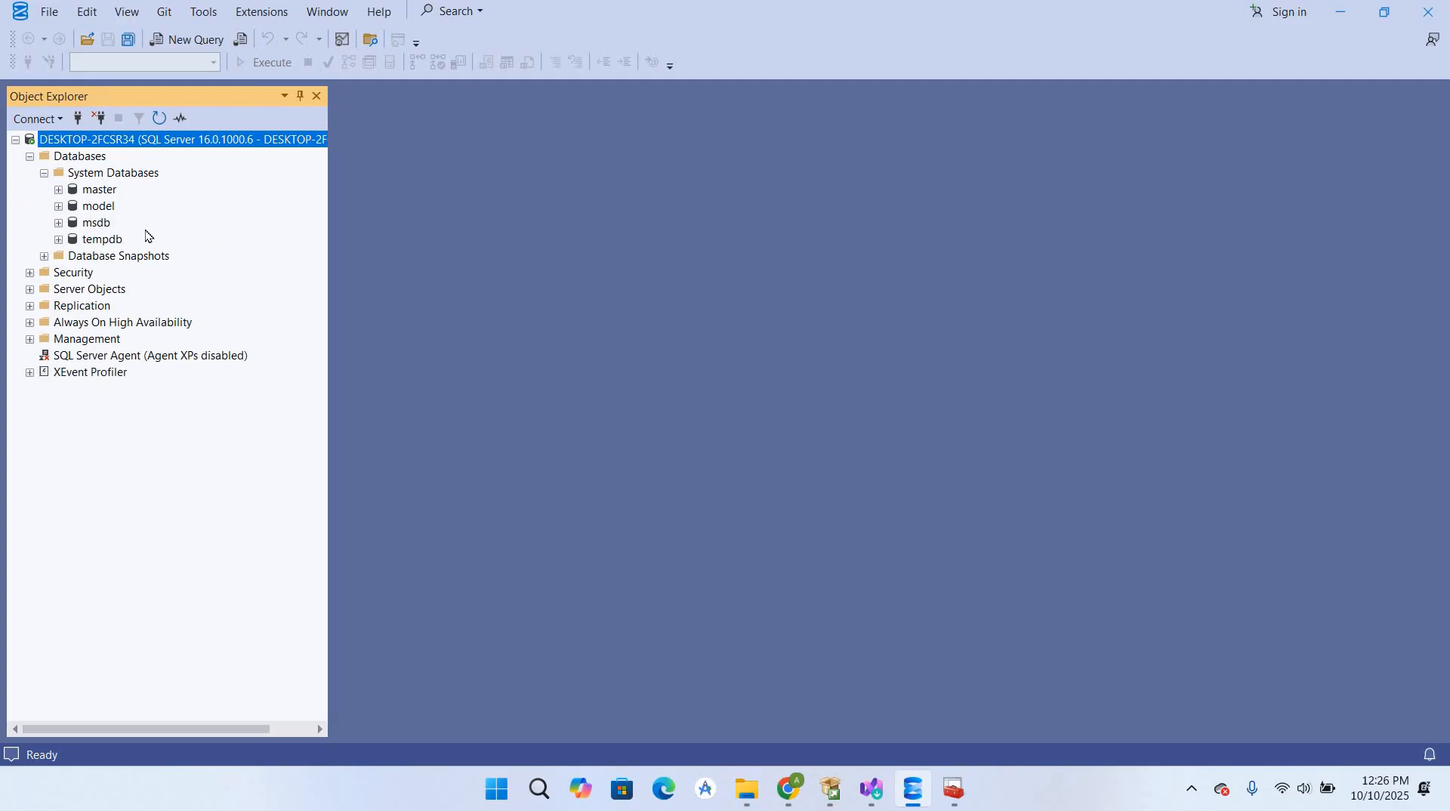
{"action": "mouse_move", "coordinate": [132, 240]}
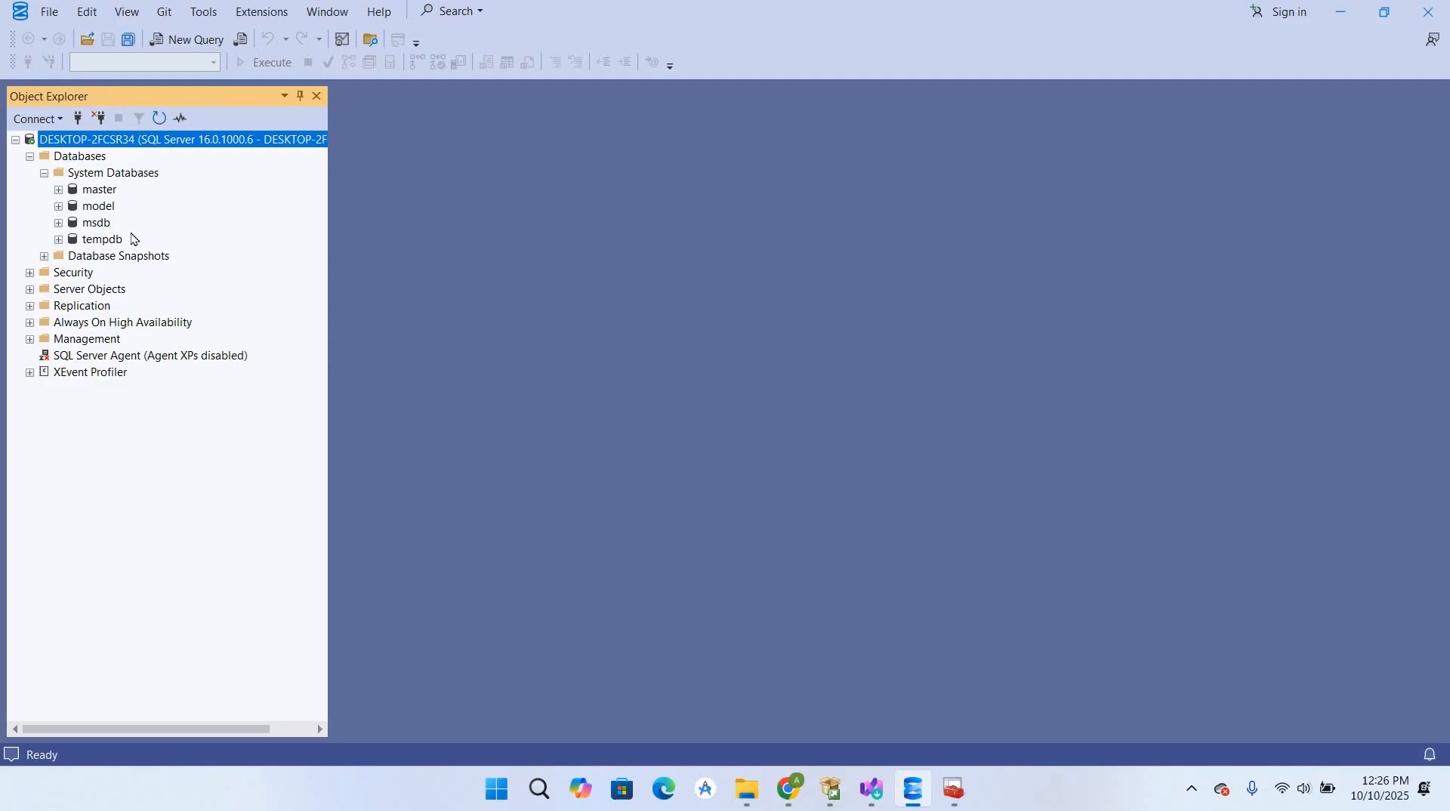